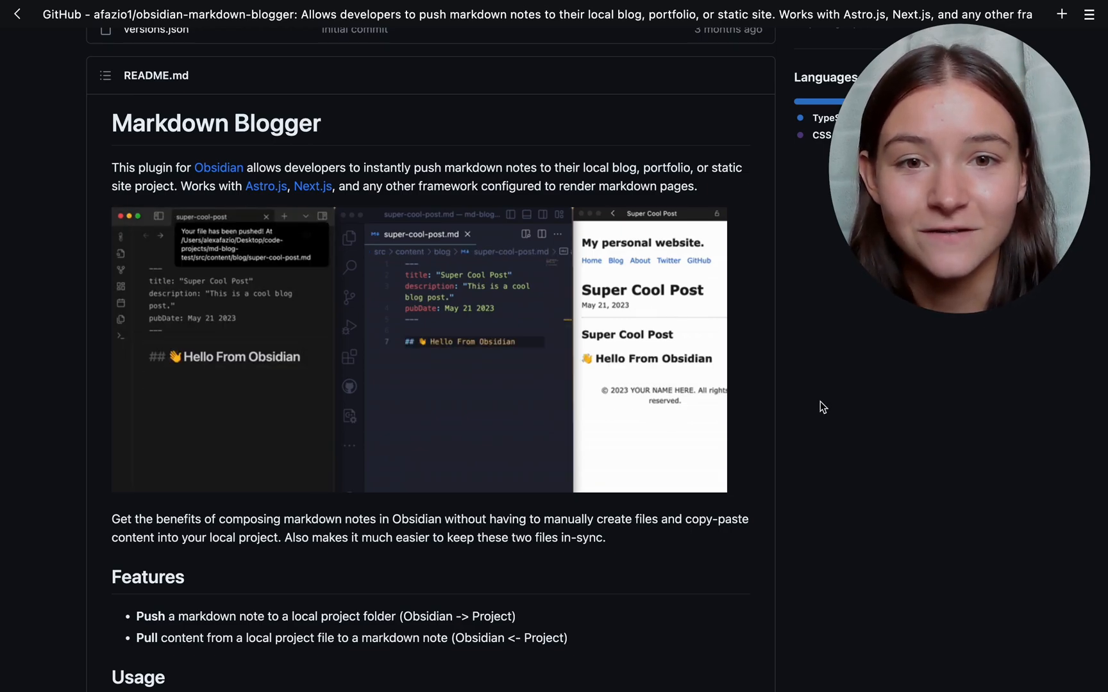
Step: Browse the blog's Posts list, open 'Making my Dev Blog using Astro.js' and scroll through it
scroll("down", 3)
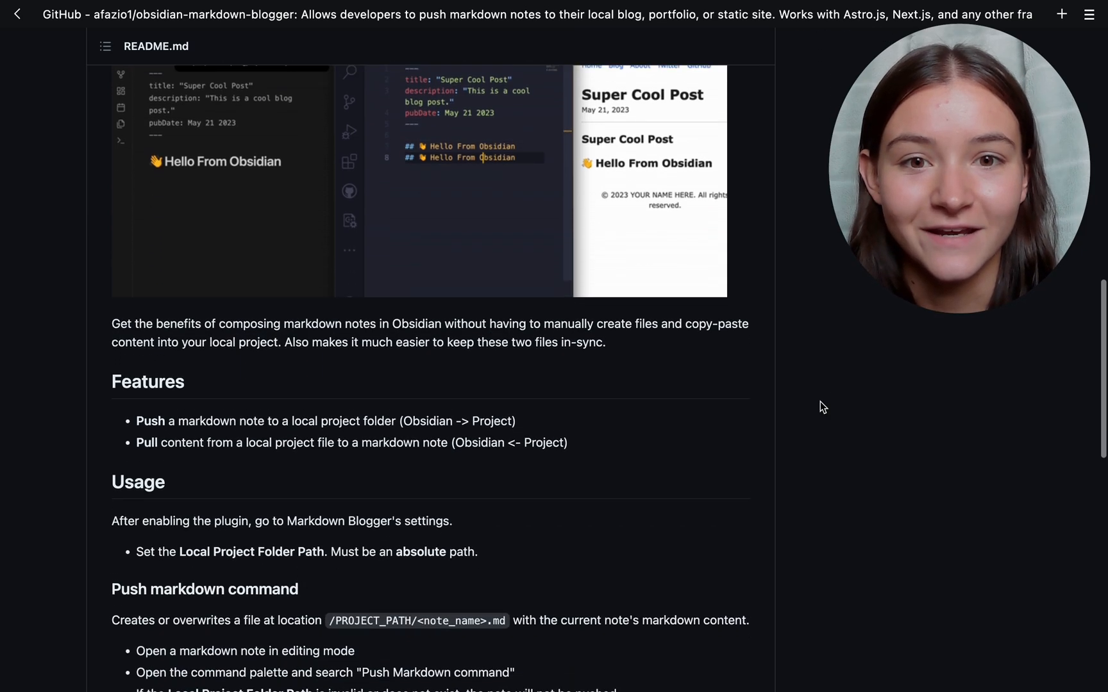
scroll("down", 3)
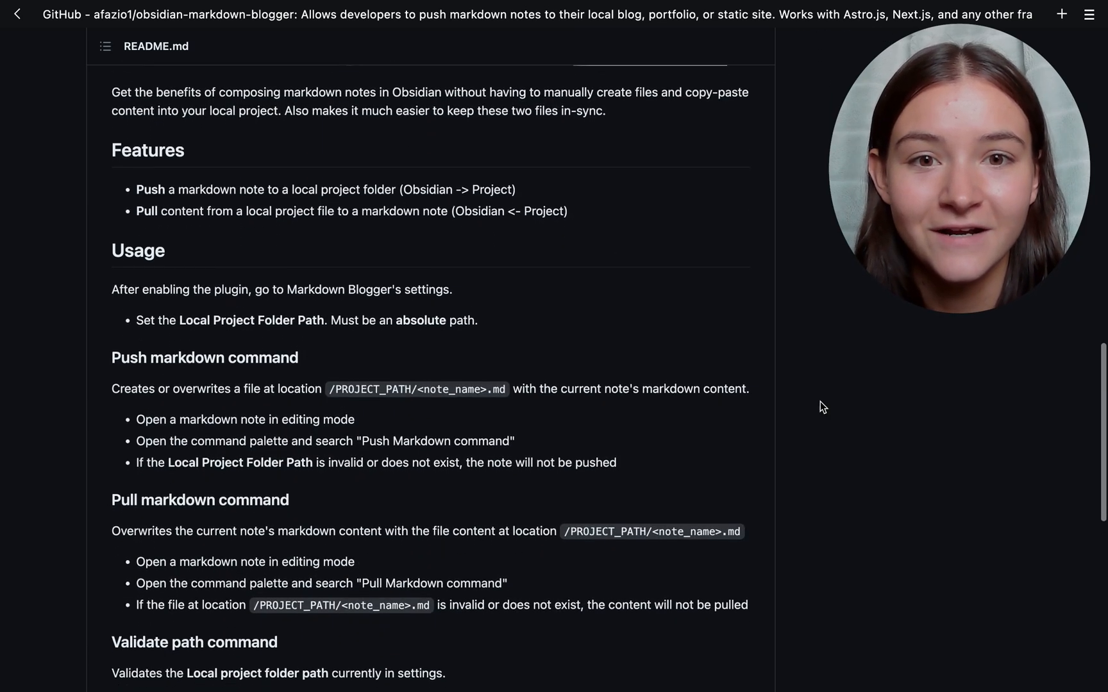
scroll("down", 3)
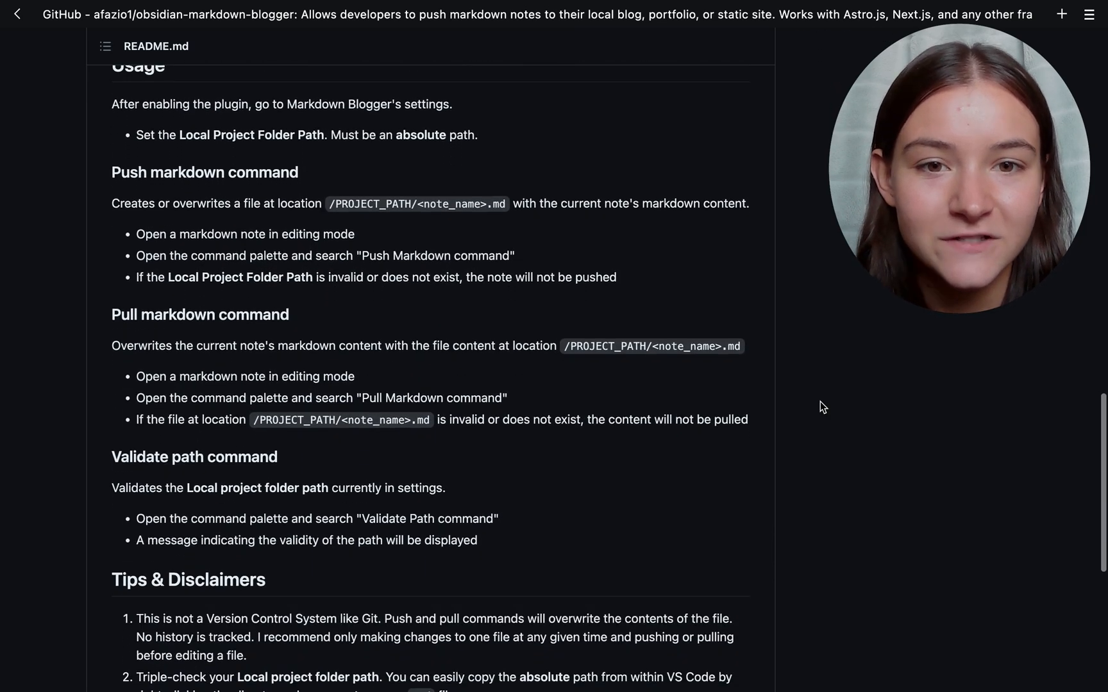
scroll("down", 3)
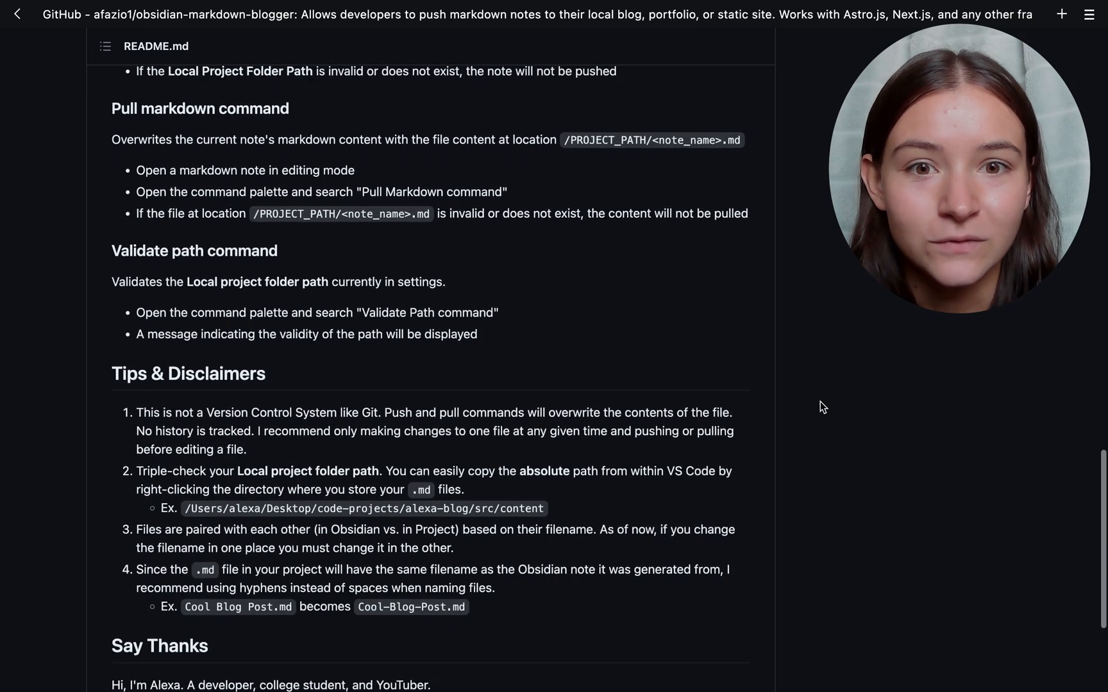
scroll("down", 3)
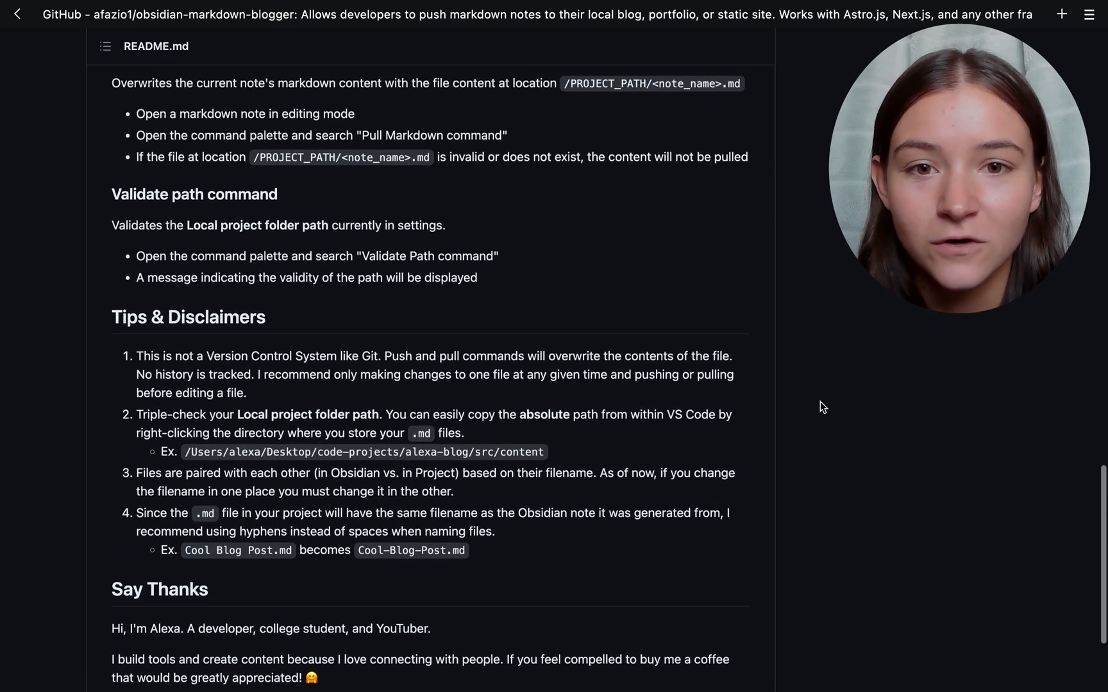
scroll("up", 3)
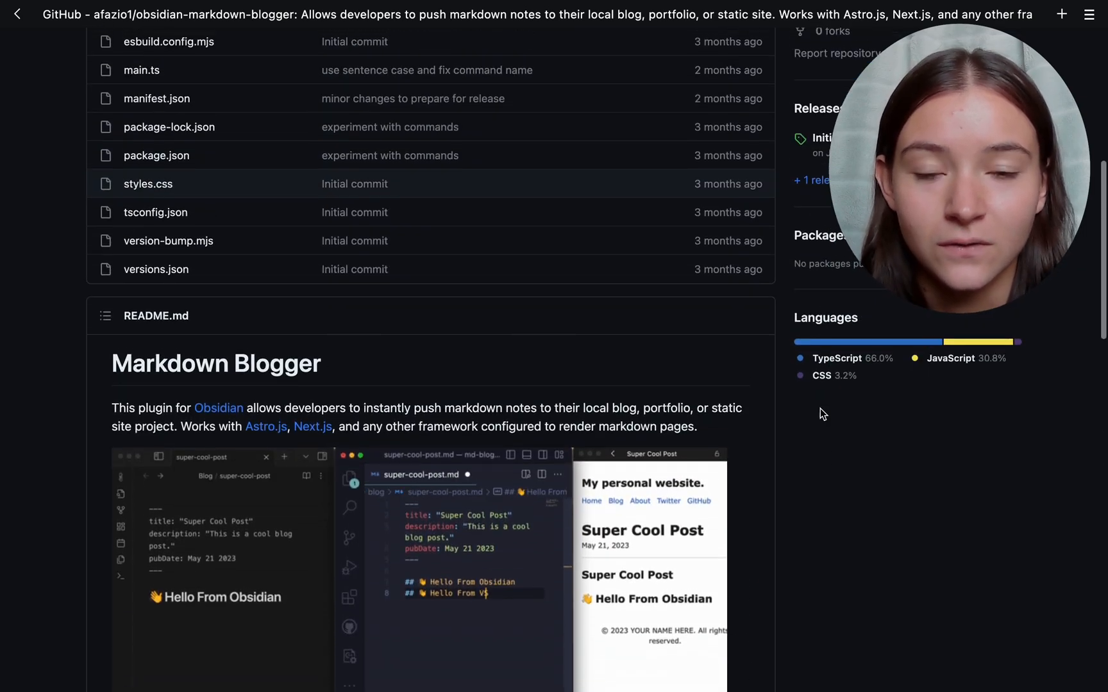
scroll("up", 3)
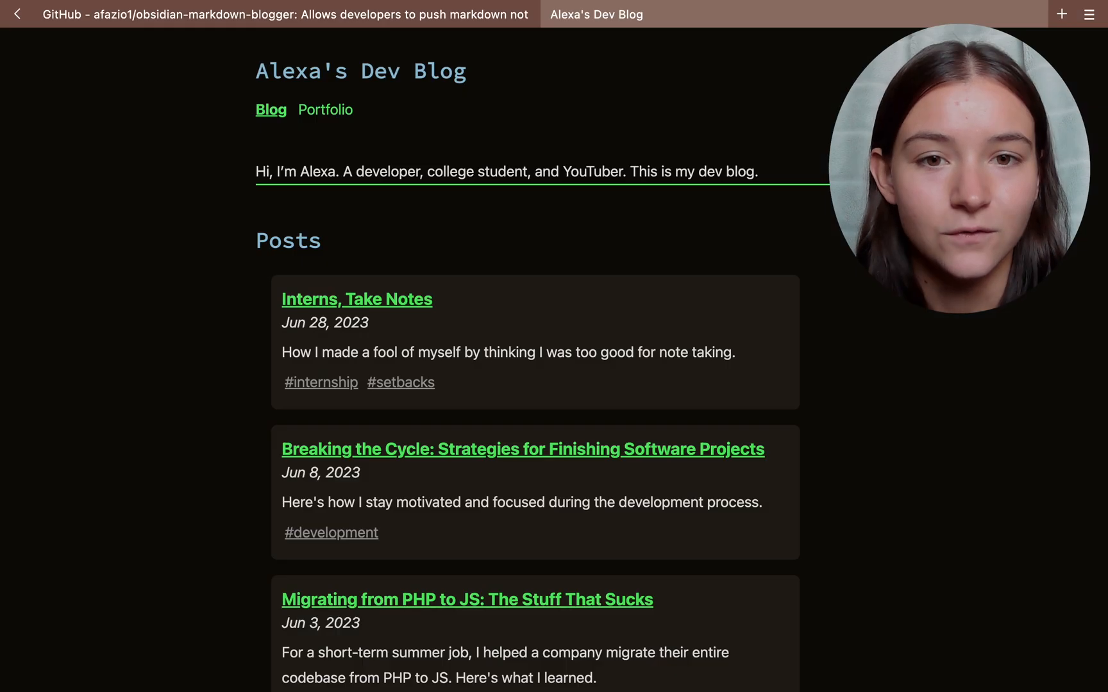
scroll("down", 3)
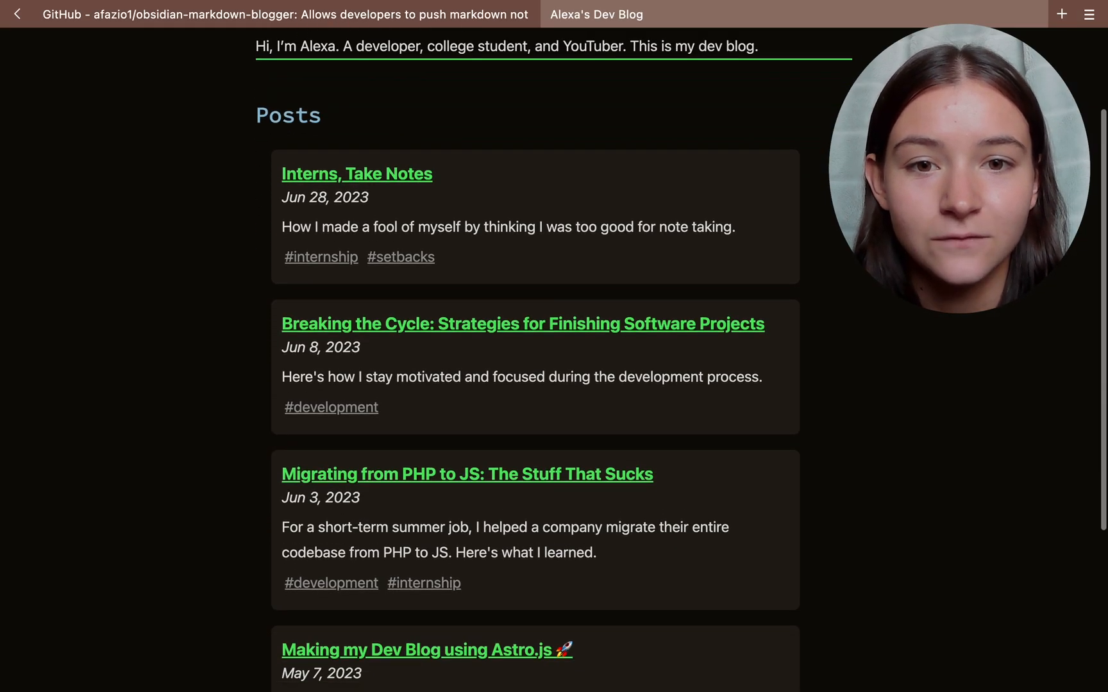
scroll("down", 3)
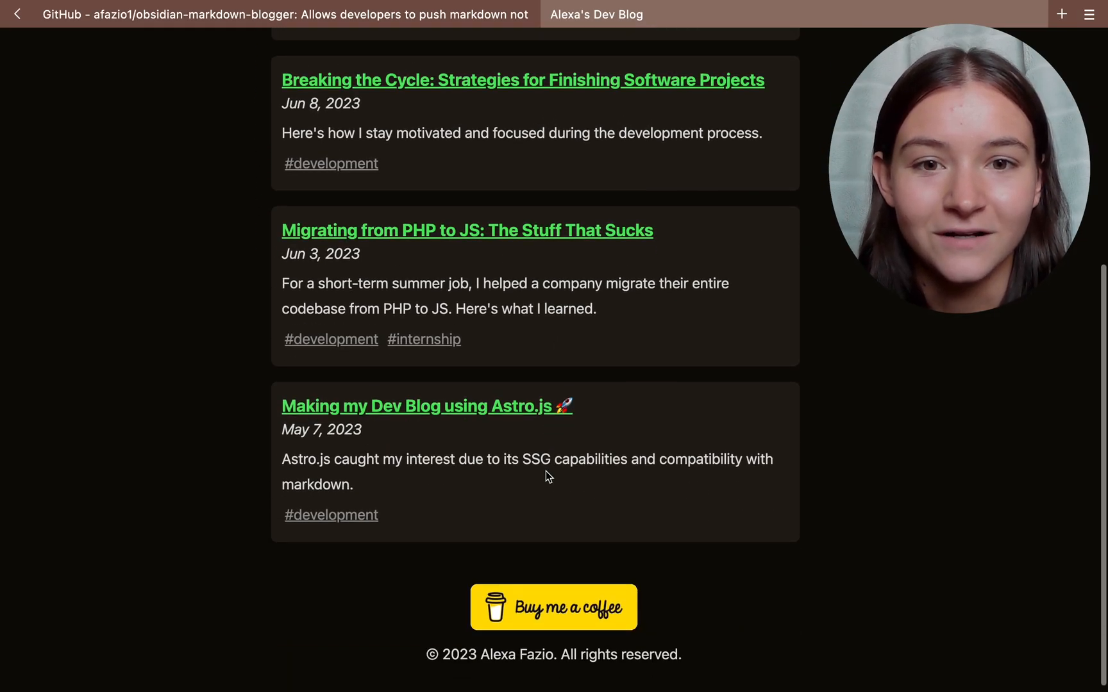
left_click(406, 406)
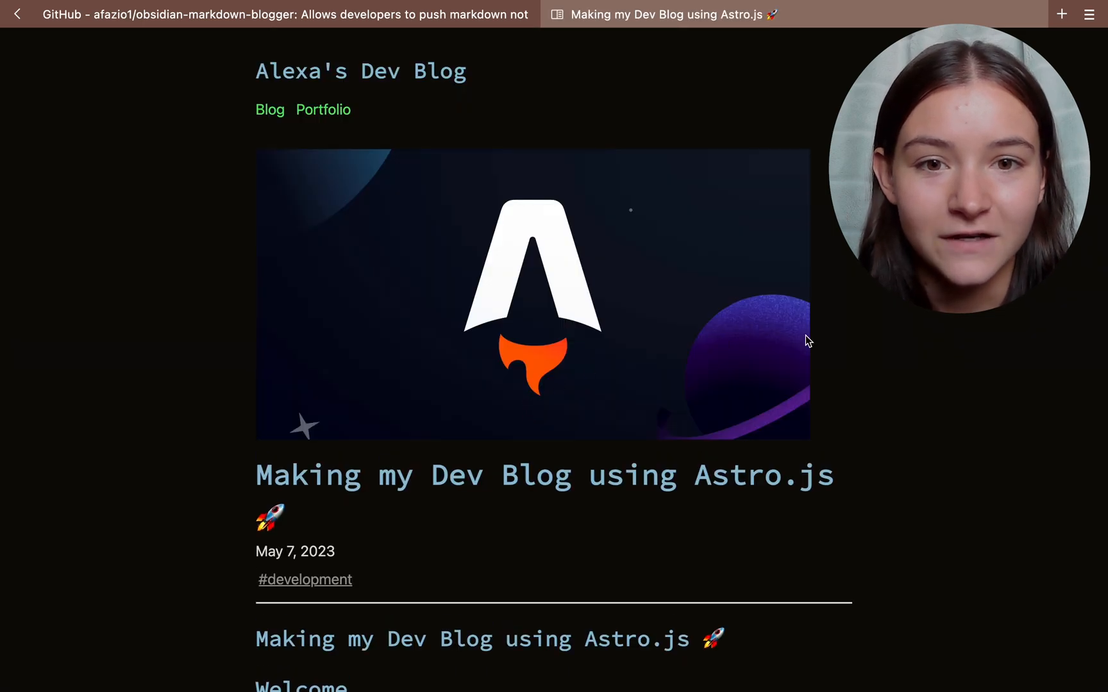
scroll("down", 3)
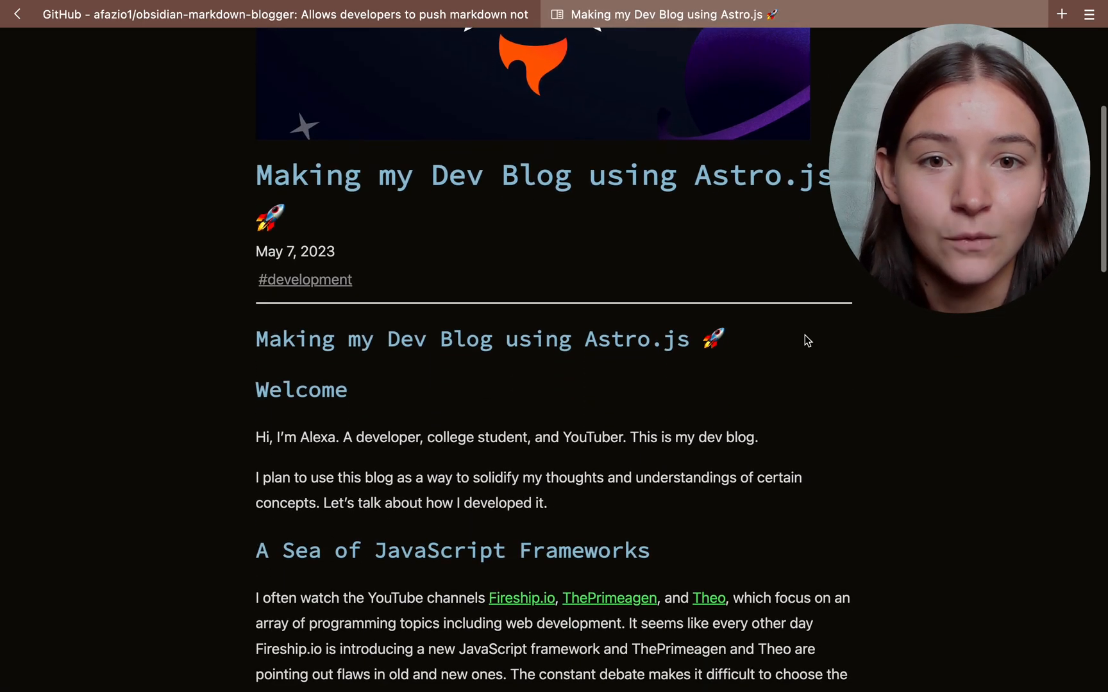
scroll("down", 3)
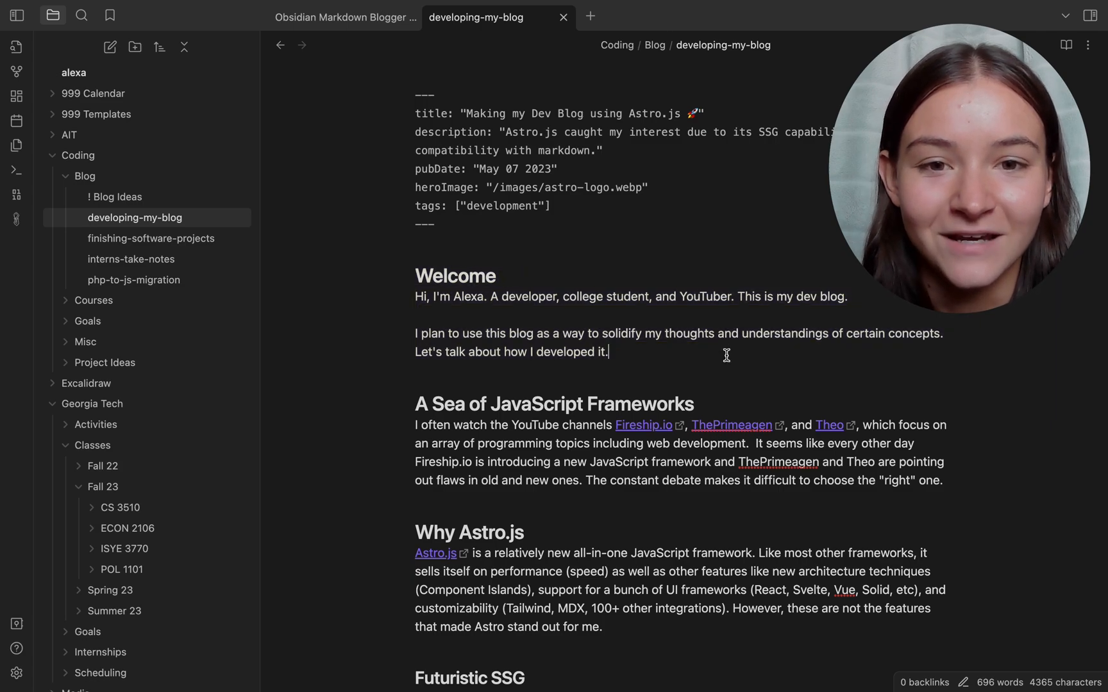
scroll("down", 3)
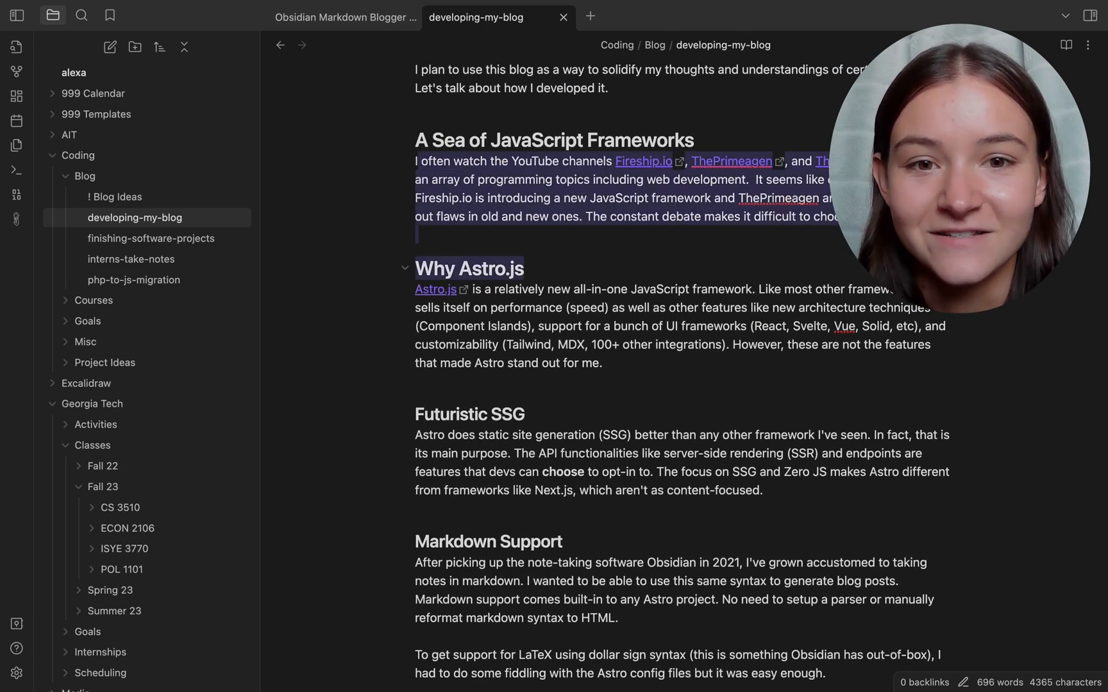
scroll("down", 3)
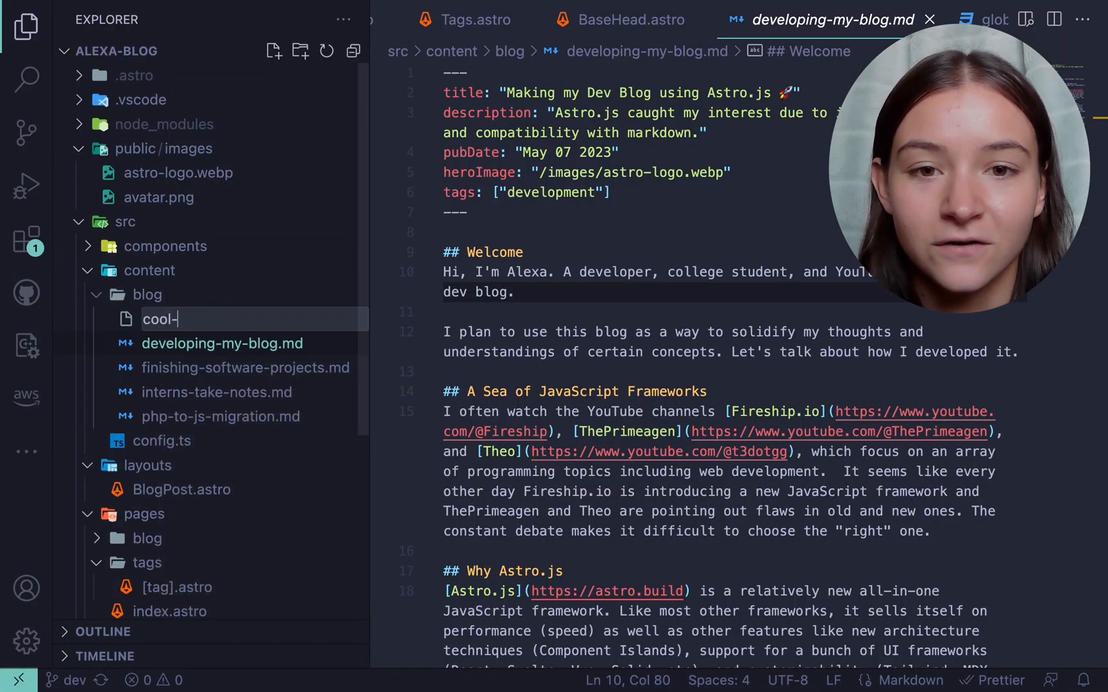
Step: Finish naming the new file cool-post.md in src/content/blog
type("post.")
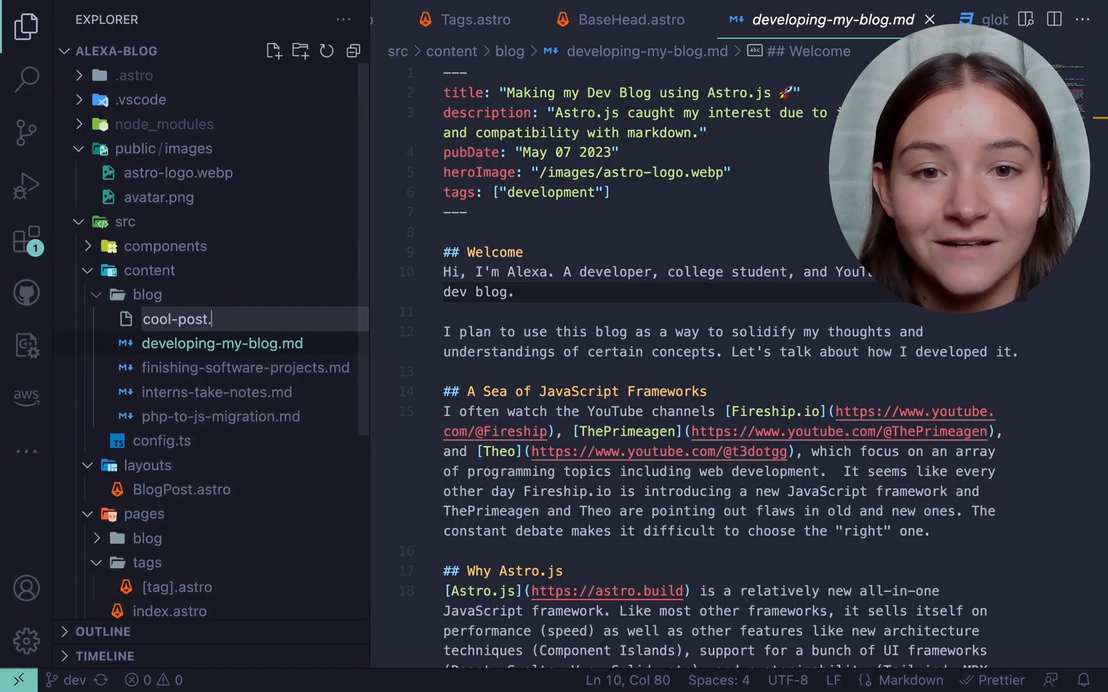
key("Enter")
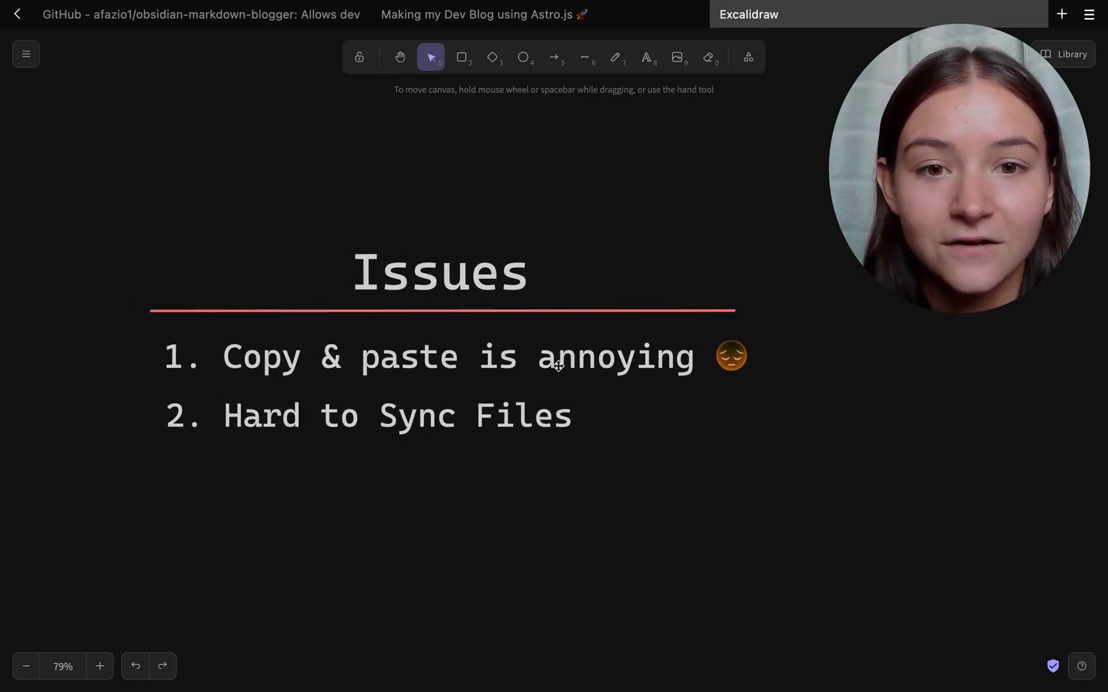
left_click(397, 416)
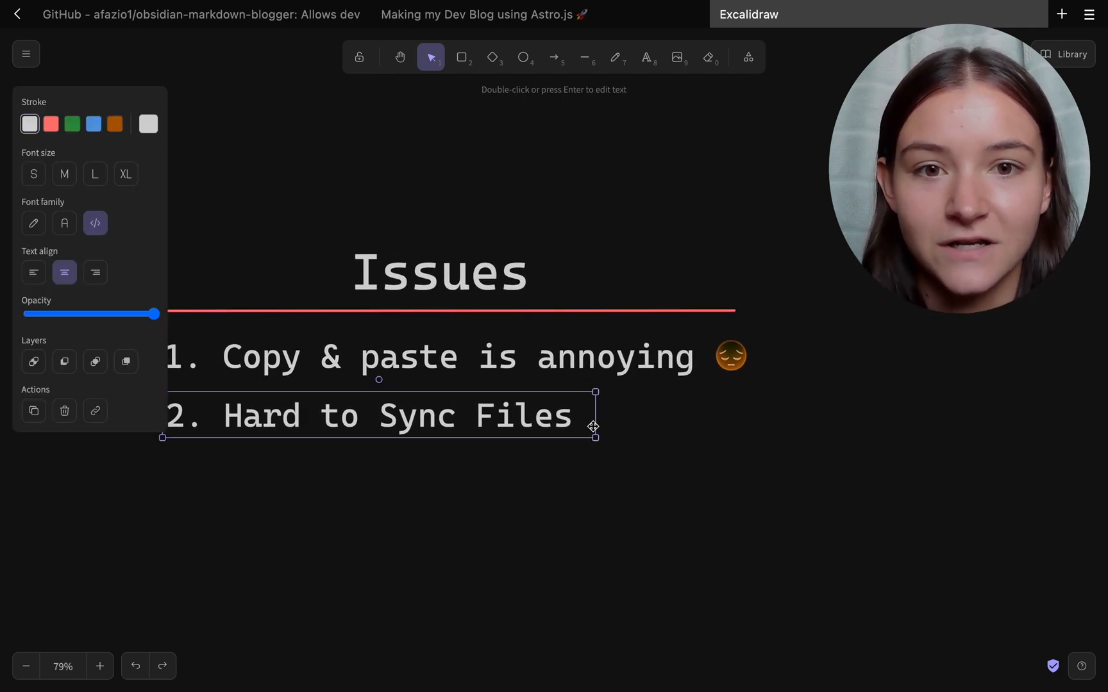
left_click(665, 488)
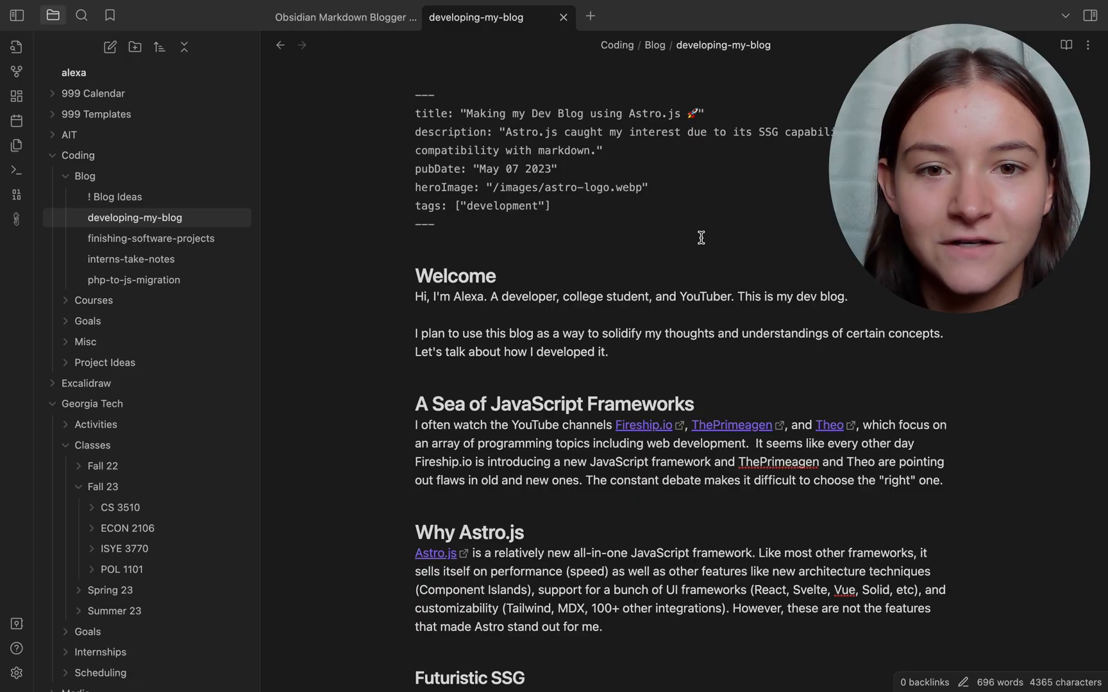
mouse_move(205, 197)
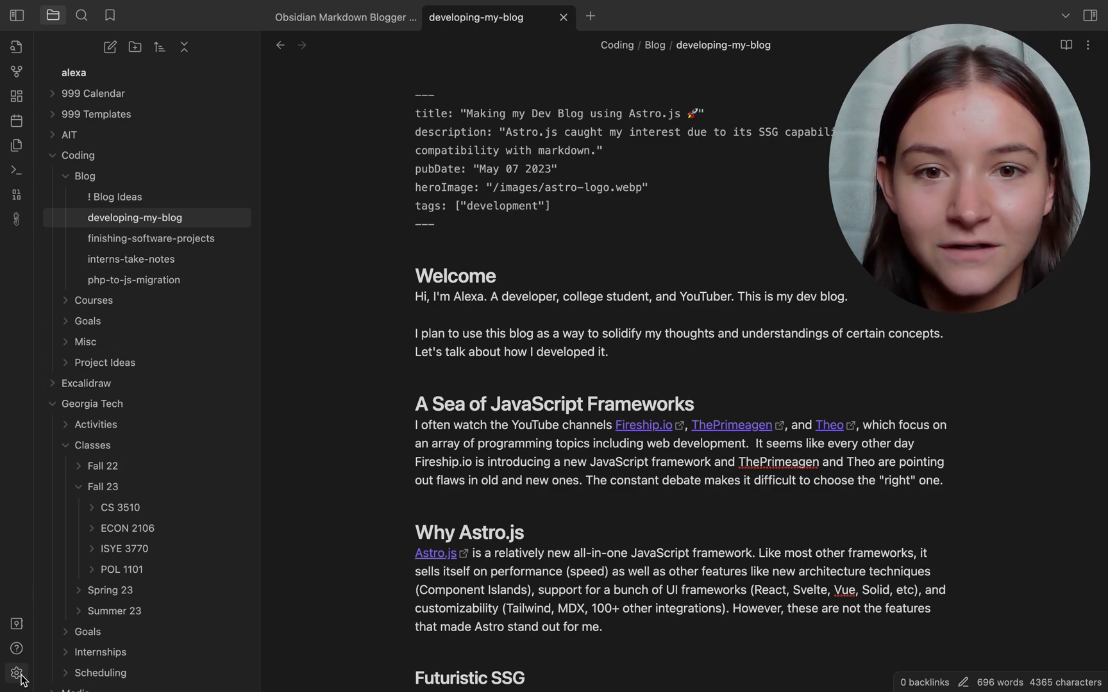
Step: Find the 'markdown blogger' community plugin in Settings and view its details
left_click(15, 673)
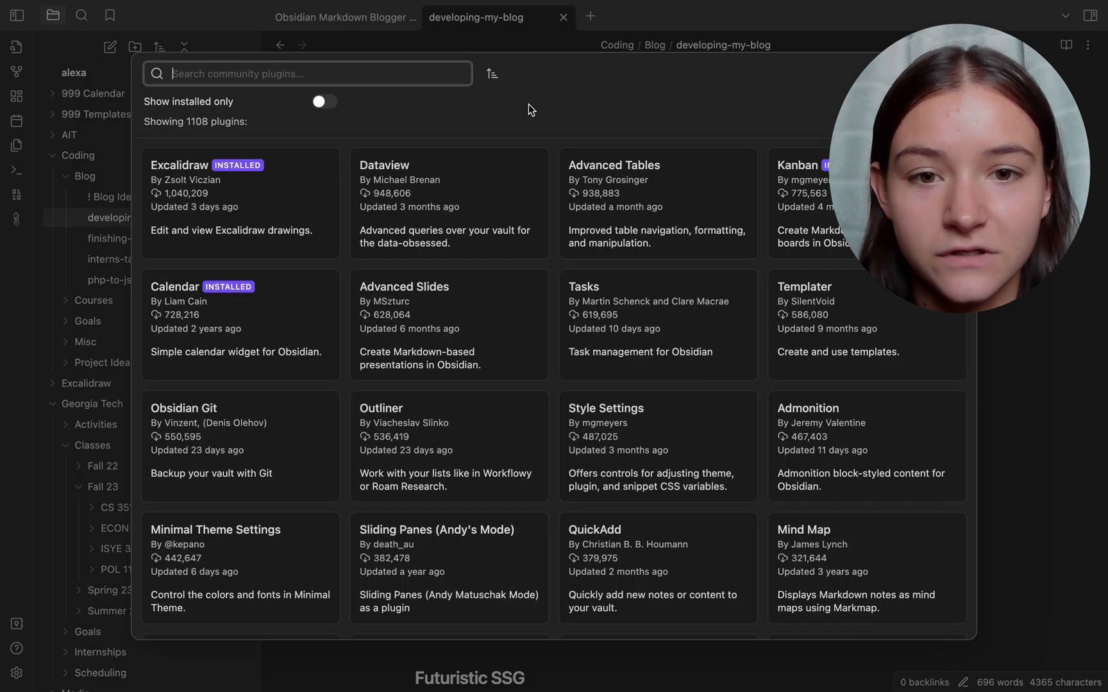
type("markdown blogger")
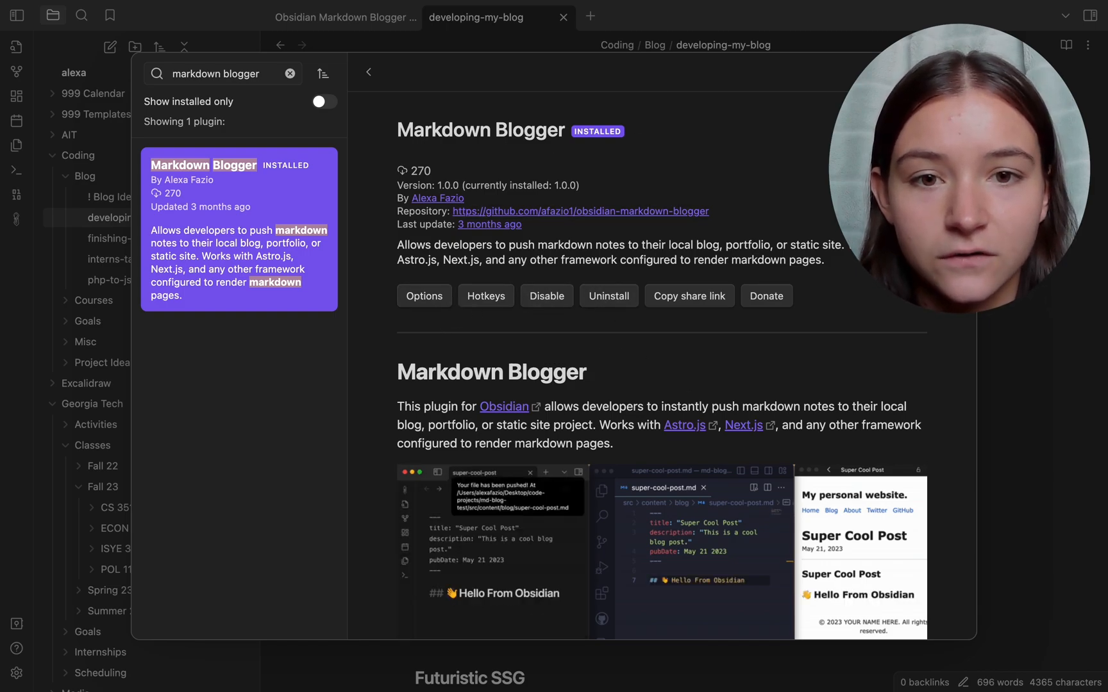
left_click(424, 295)
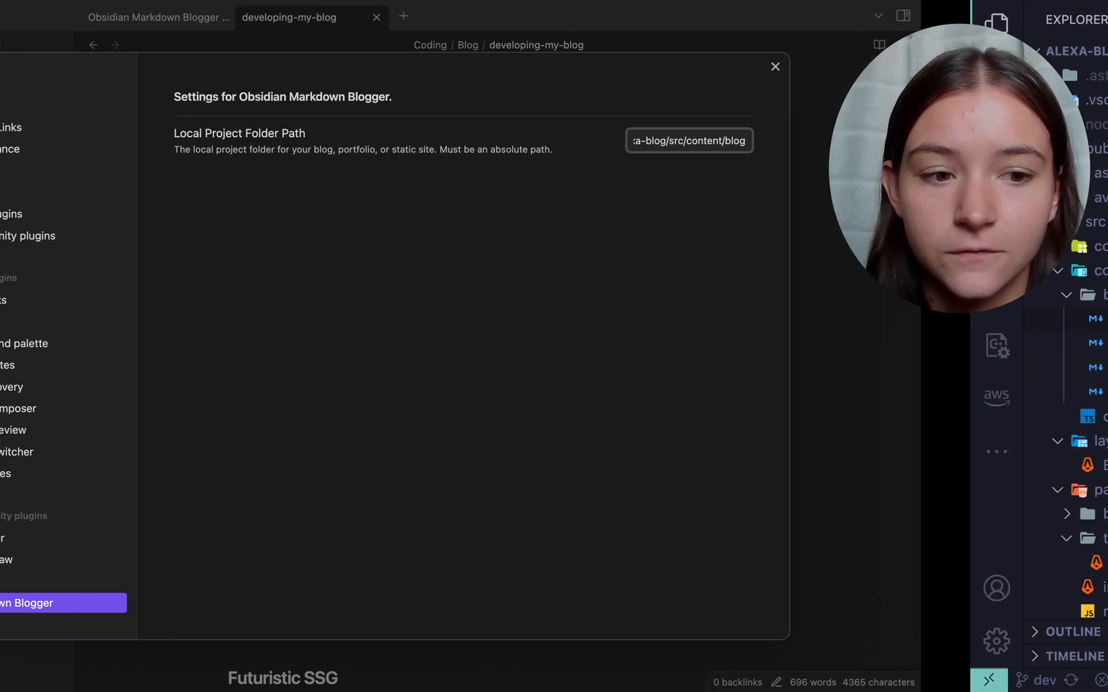
Step: Copy the src/content/blog folder's full path, then collapse and re-expand the folder
left_click(775, 66)
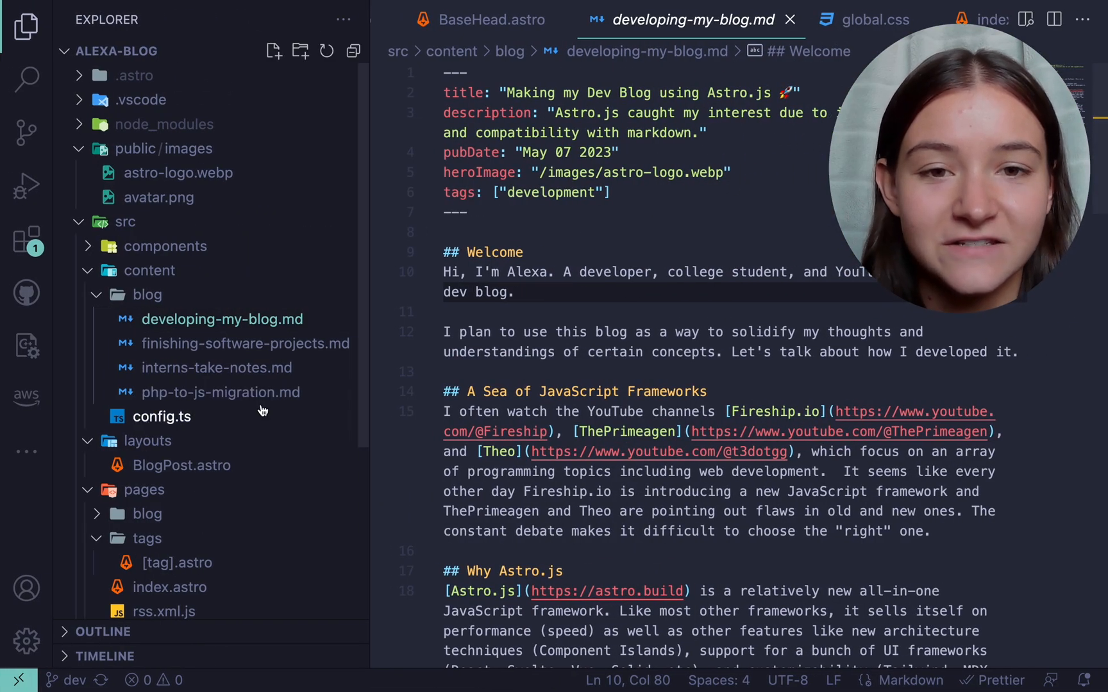
mouse_move(201, 307)
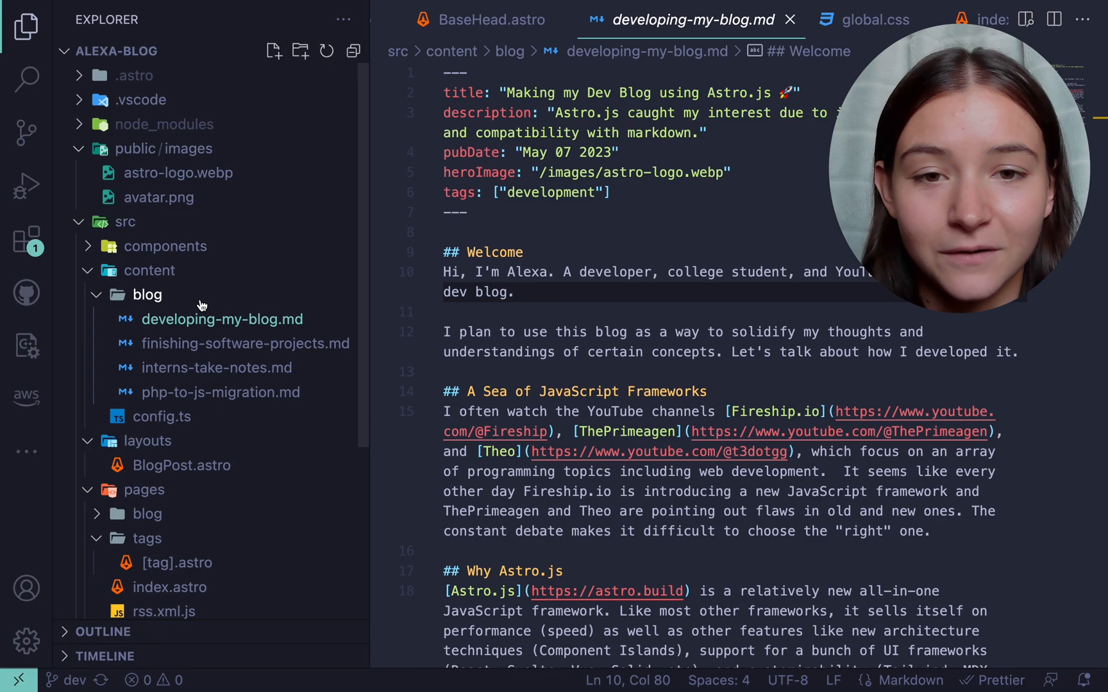
mouse_move(170, 294)
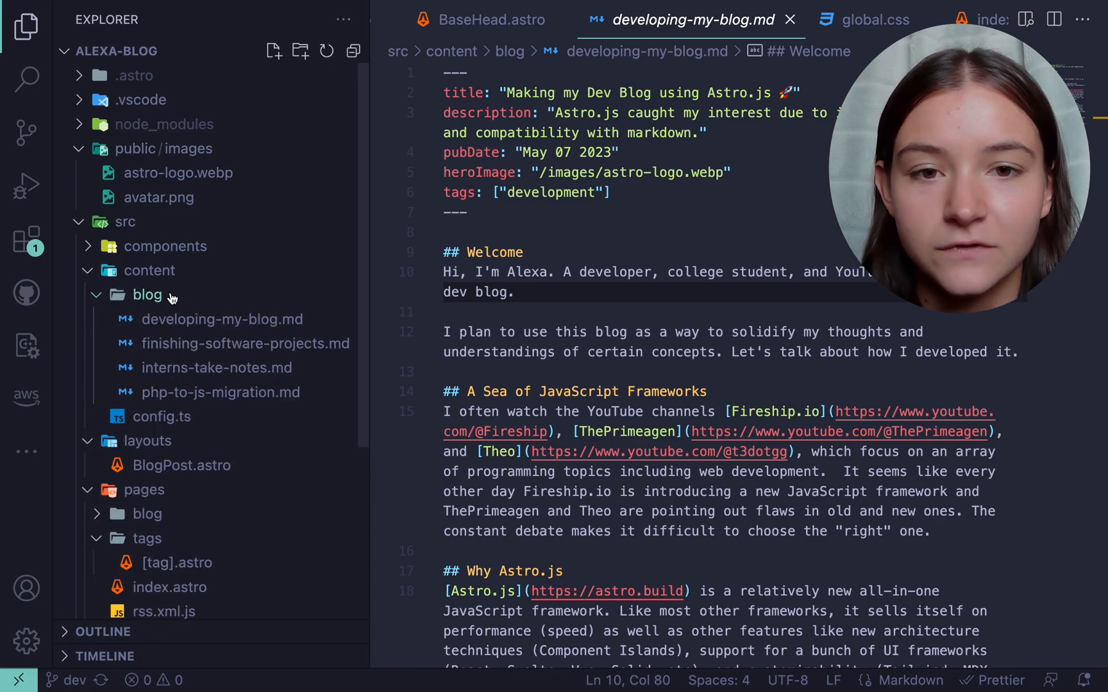
right_click(146, 295)
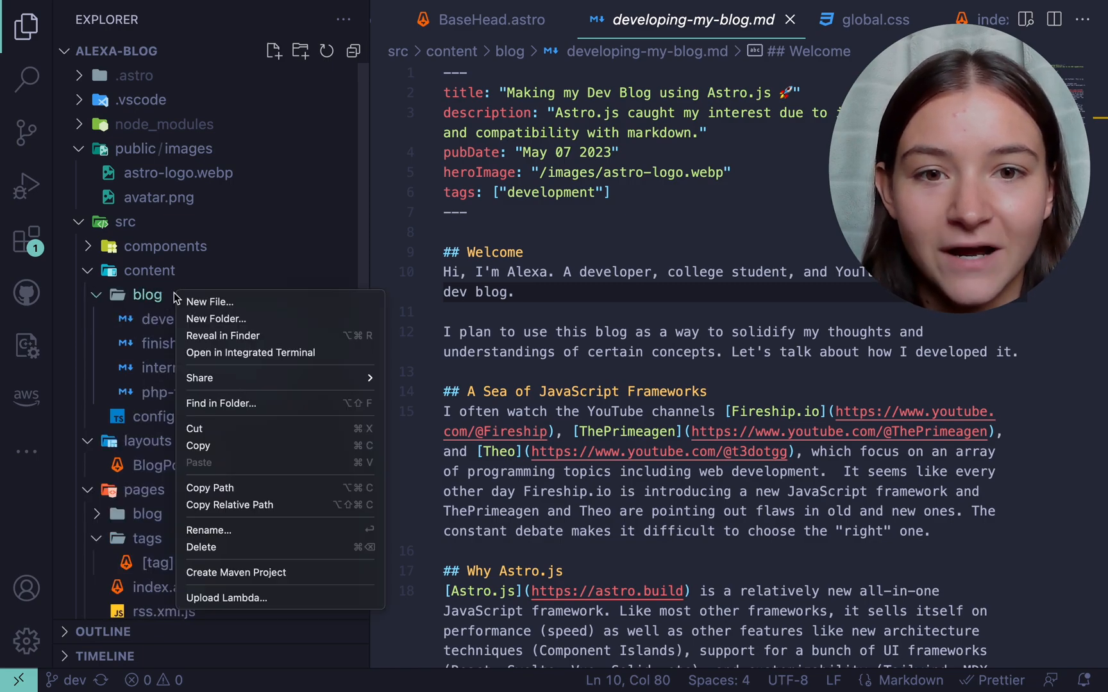
mouse_move(275, 495)
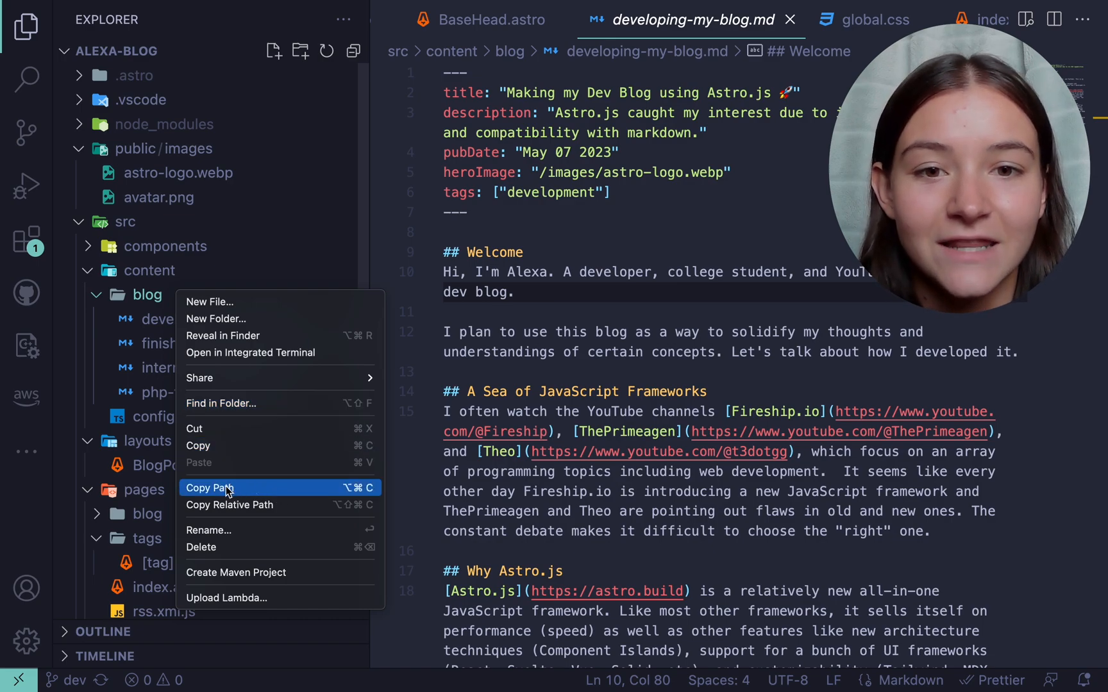
left_click(210, 488)
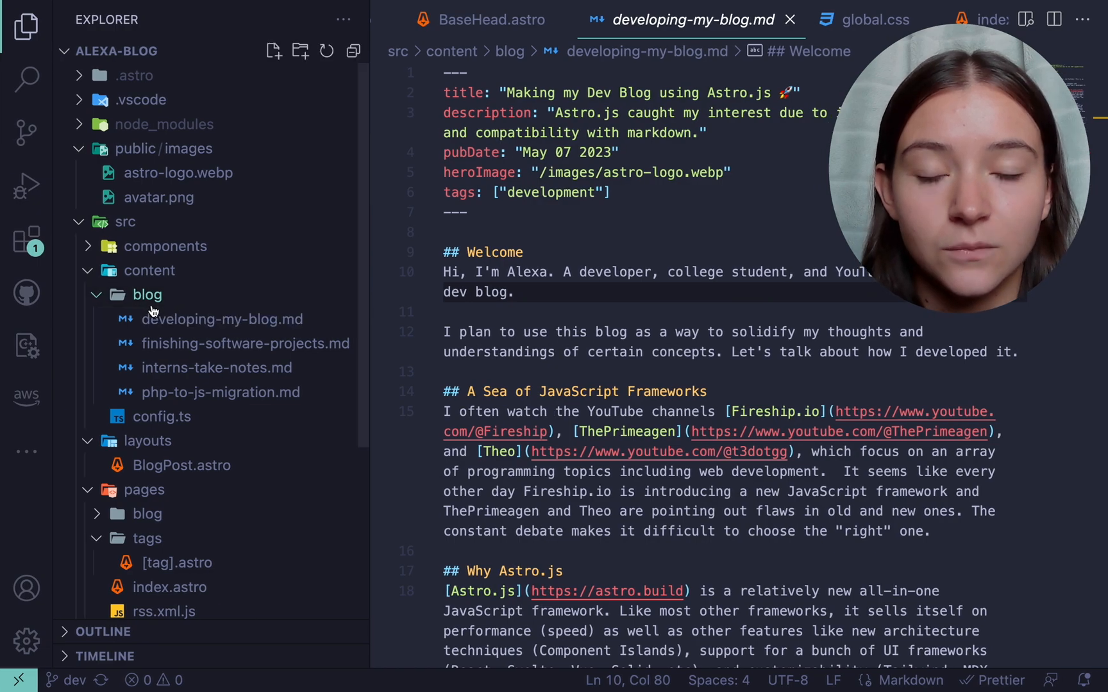
left_click(147, 294)
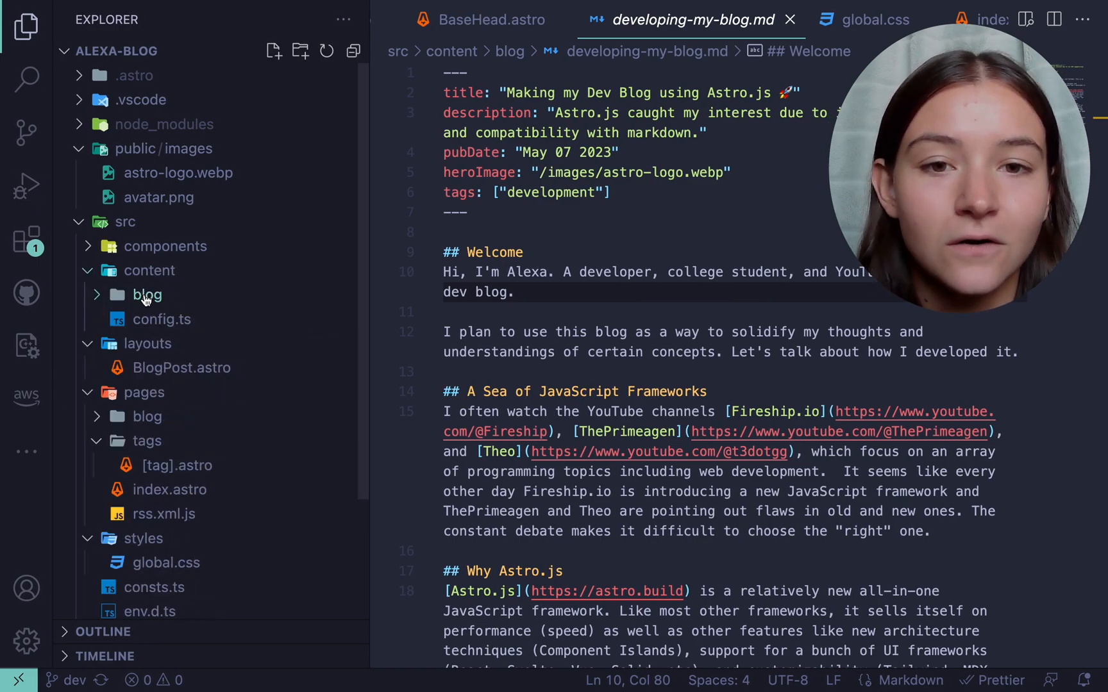
left_click(147, 295)
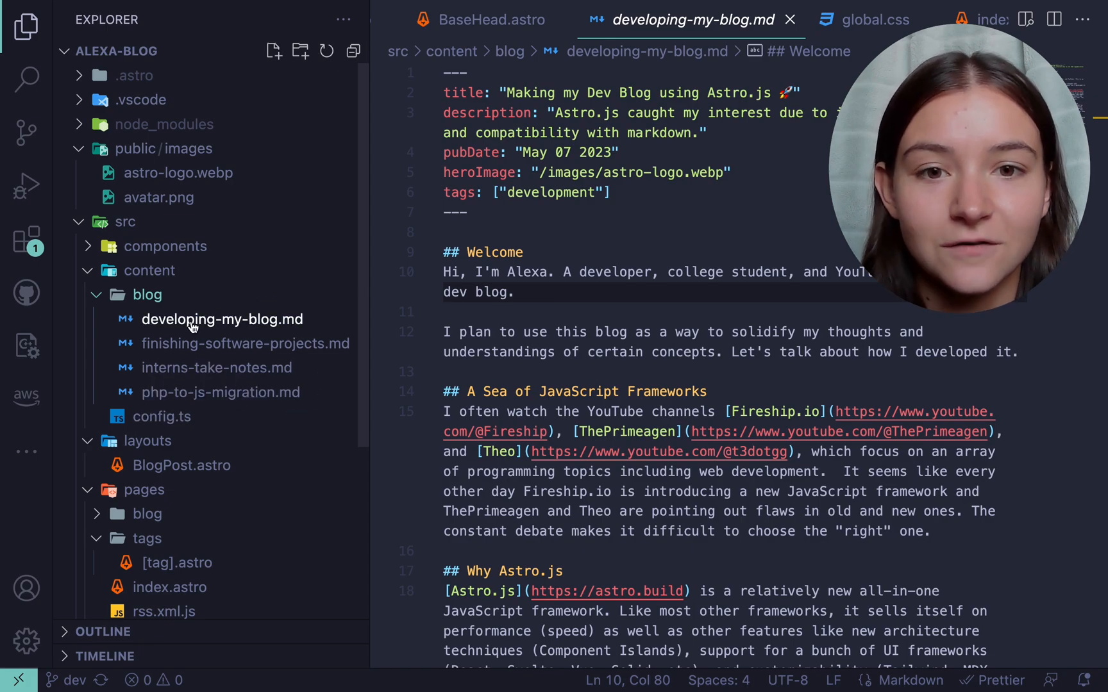
mouse_move(192, 325)
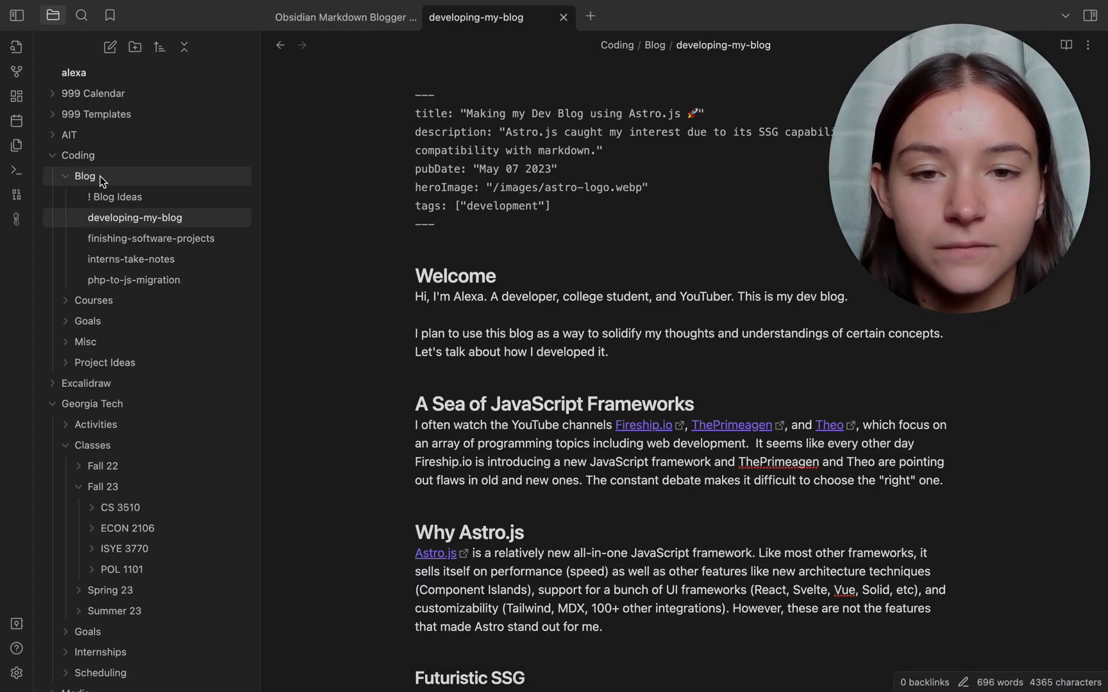
Step: Add a new note to the Blog folder and filter templates for 'blog'
right_click(84, 176)
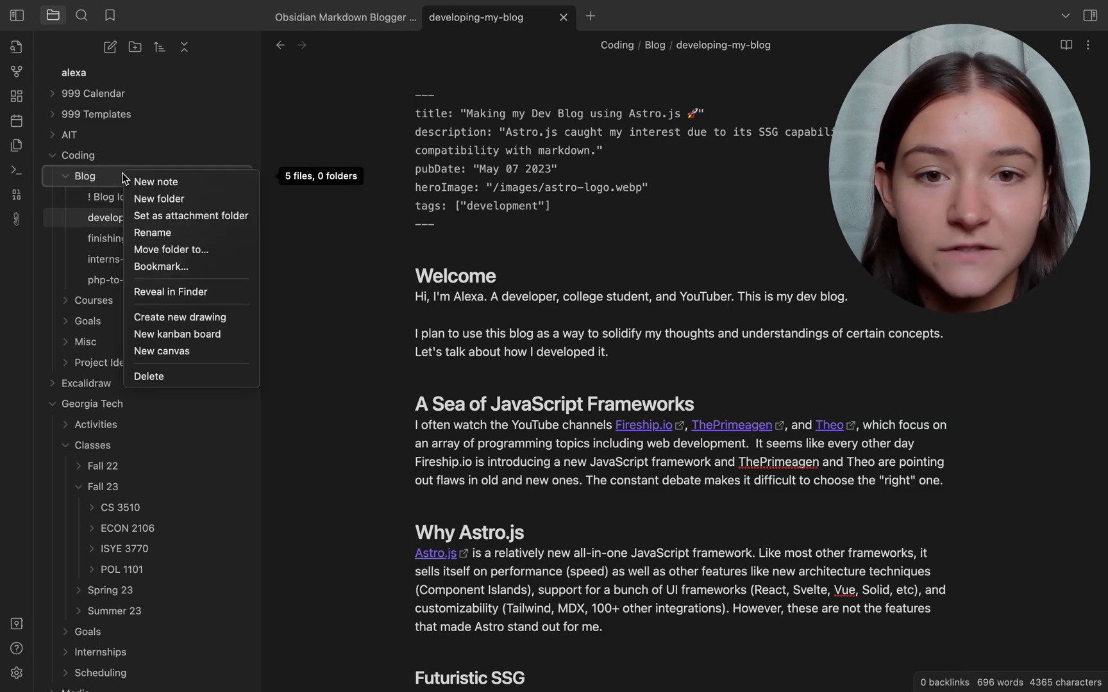
left_click(156, 182)
type("cool-post")
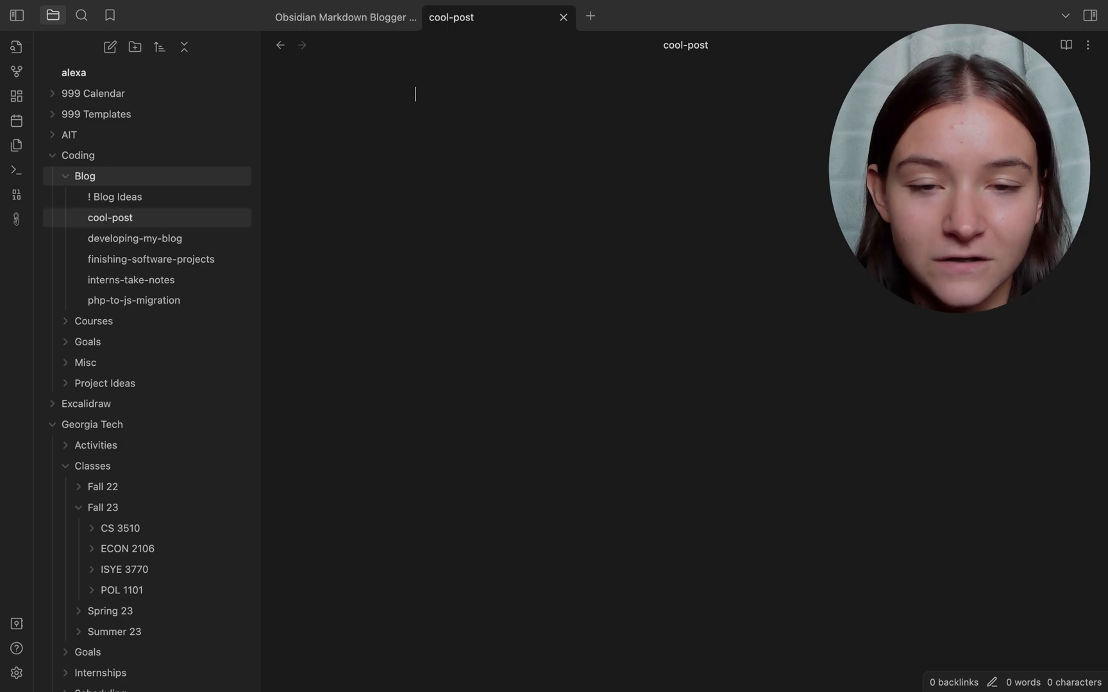
type("blog")
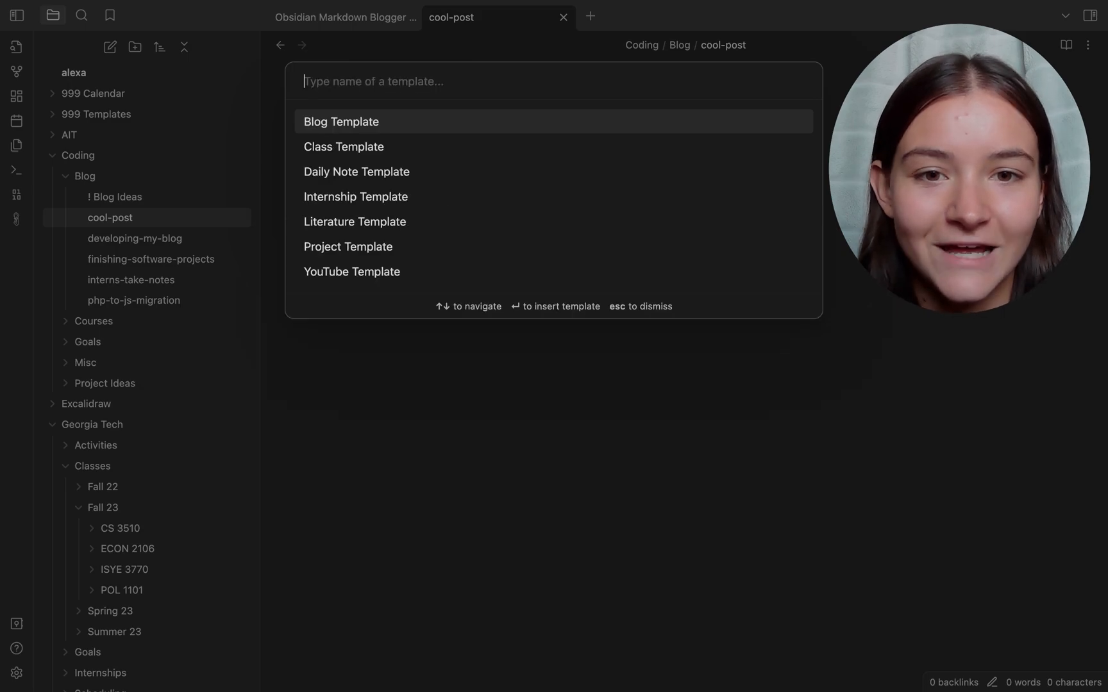
Step: Insert the Blog Template, write a '# hi' heading, and run the push command
left_click(340, 121)
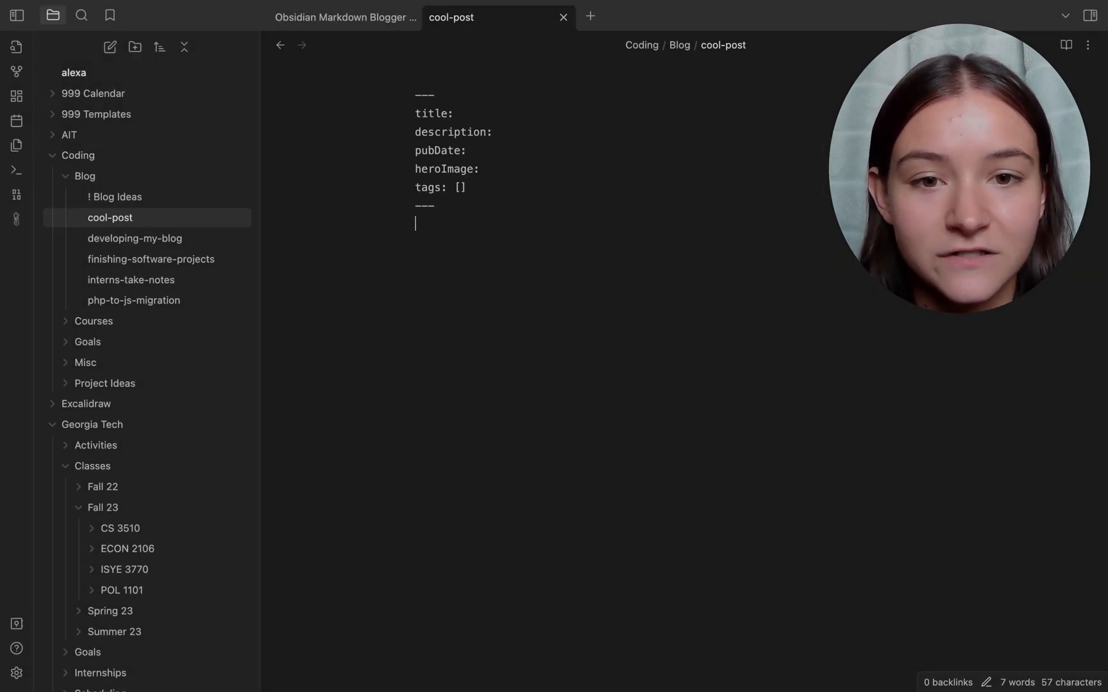
type("# he")
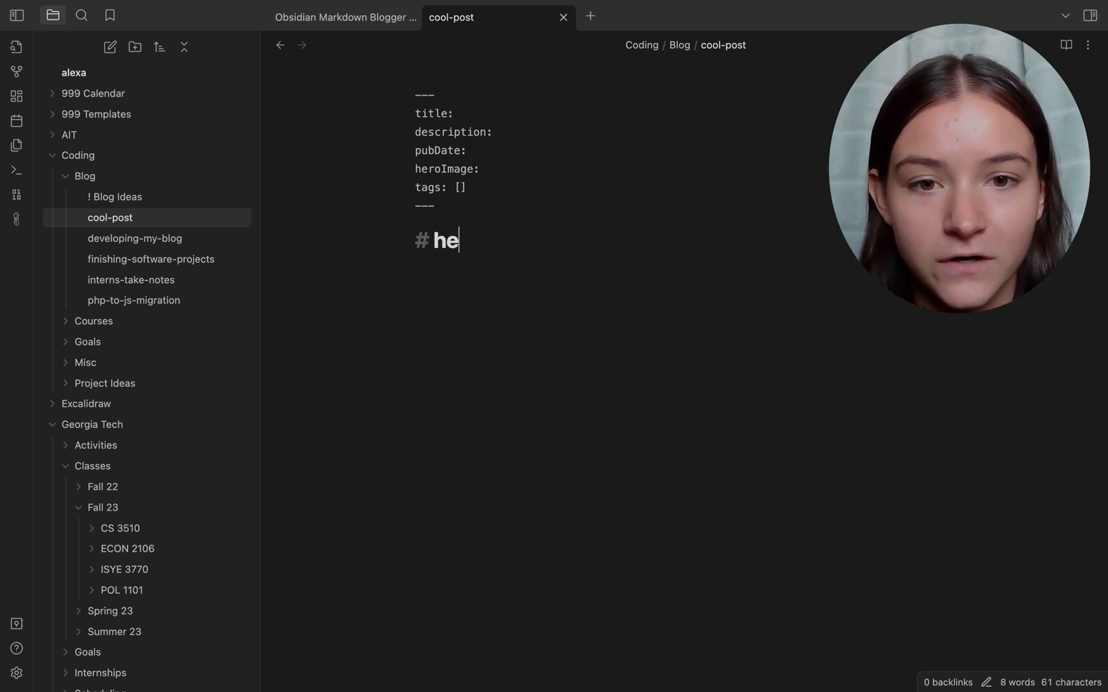
type("i")
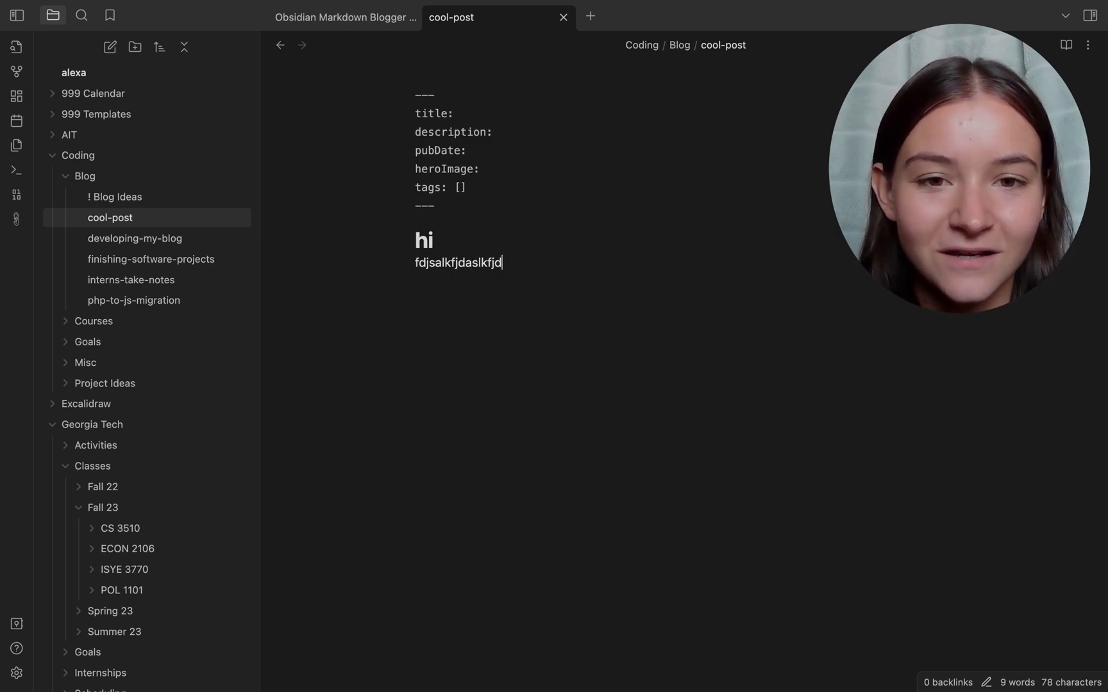
type("p")
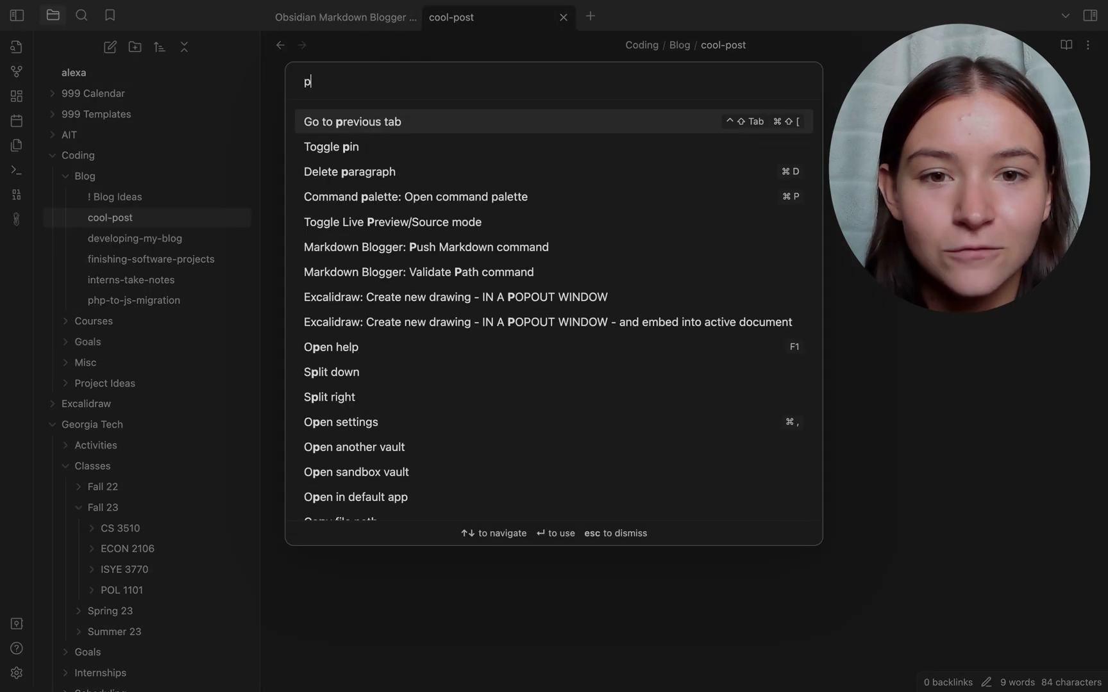
type("ush")
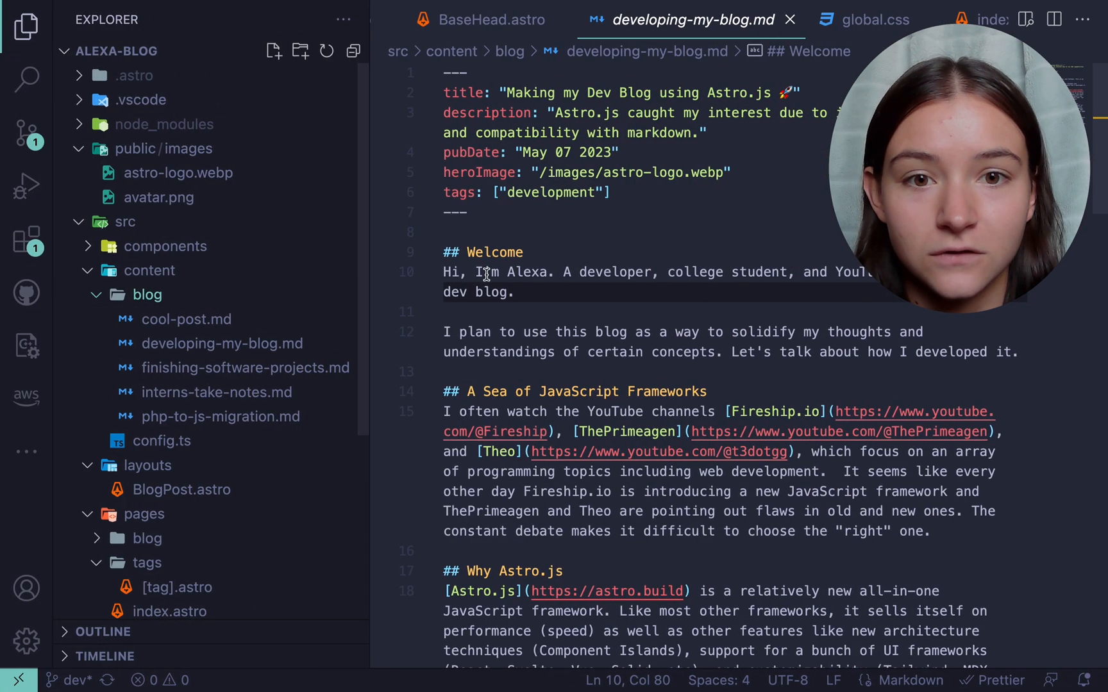
Step: Open the pushed cool-post.md and replace its body line with 'hello'
left_click(186, 319)
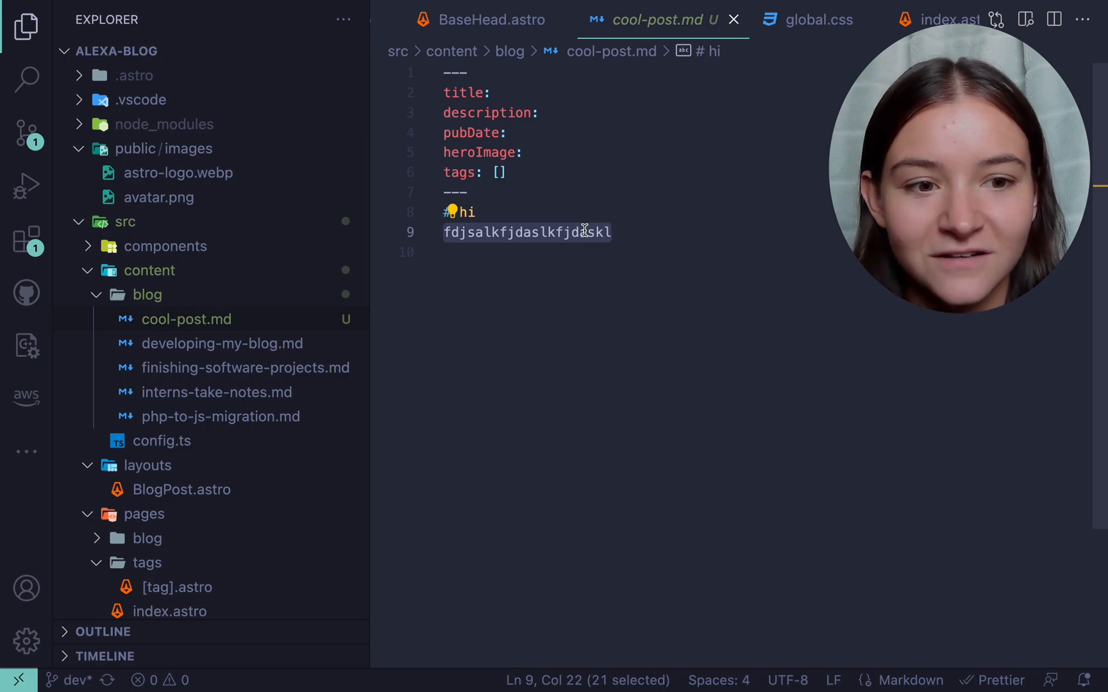
type("hello")
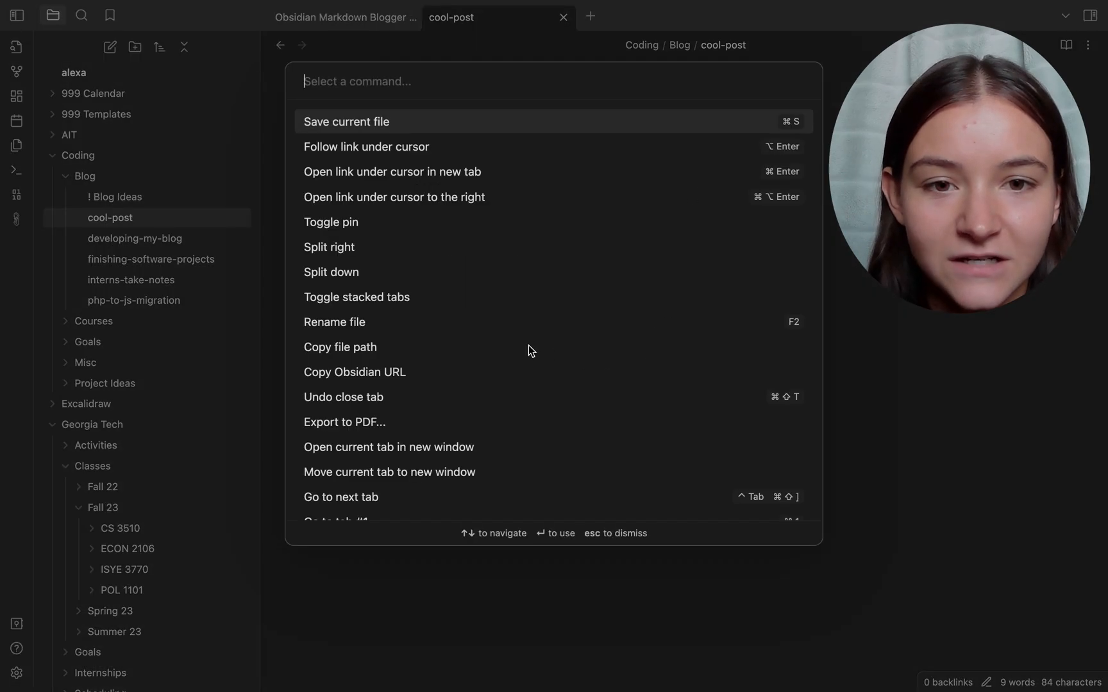
Step: Run Markdown Blogger: Pull Markdown to bring the 'hello' edit into the note
type("pull")
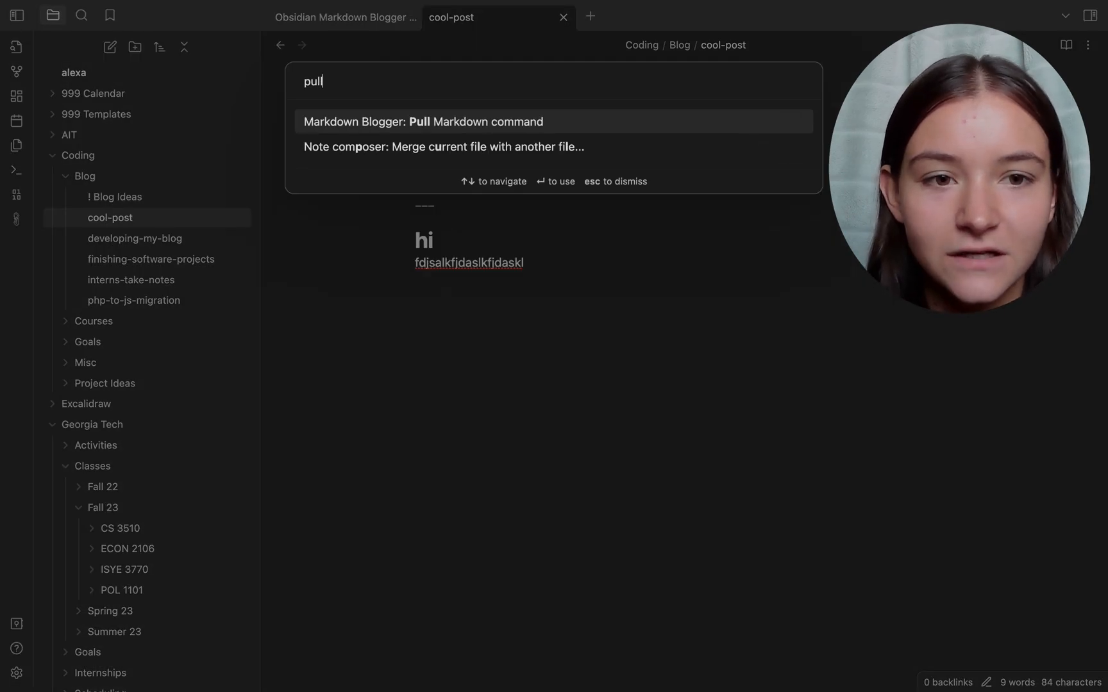
left_click(422, 122)
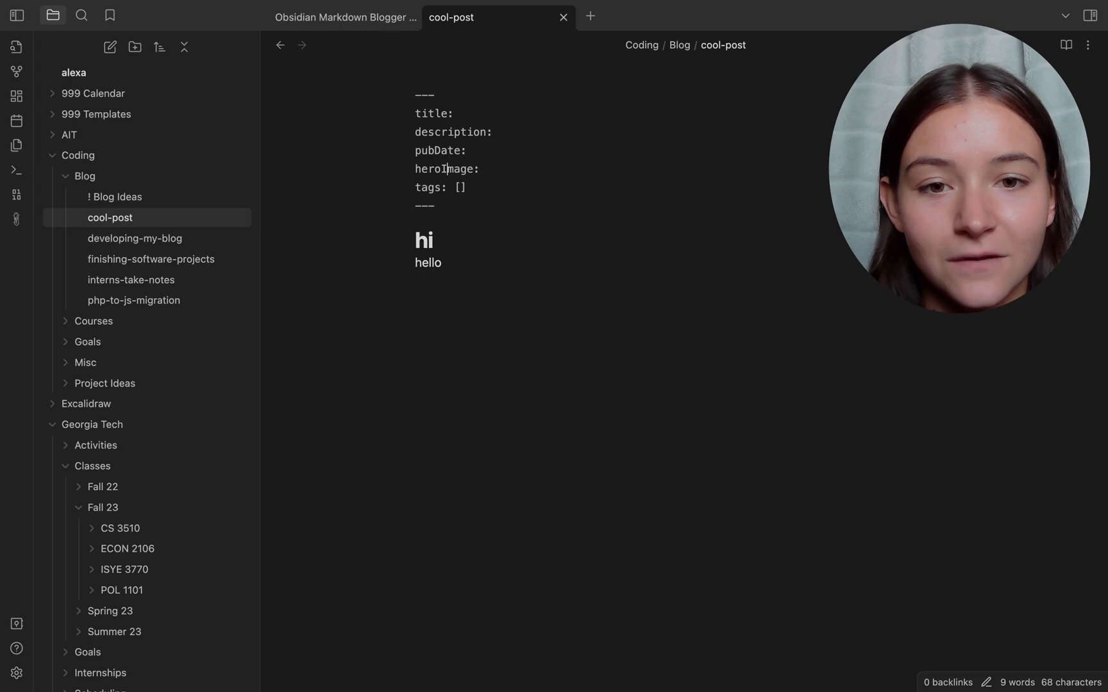
mouse_move(598, 279)
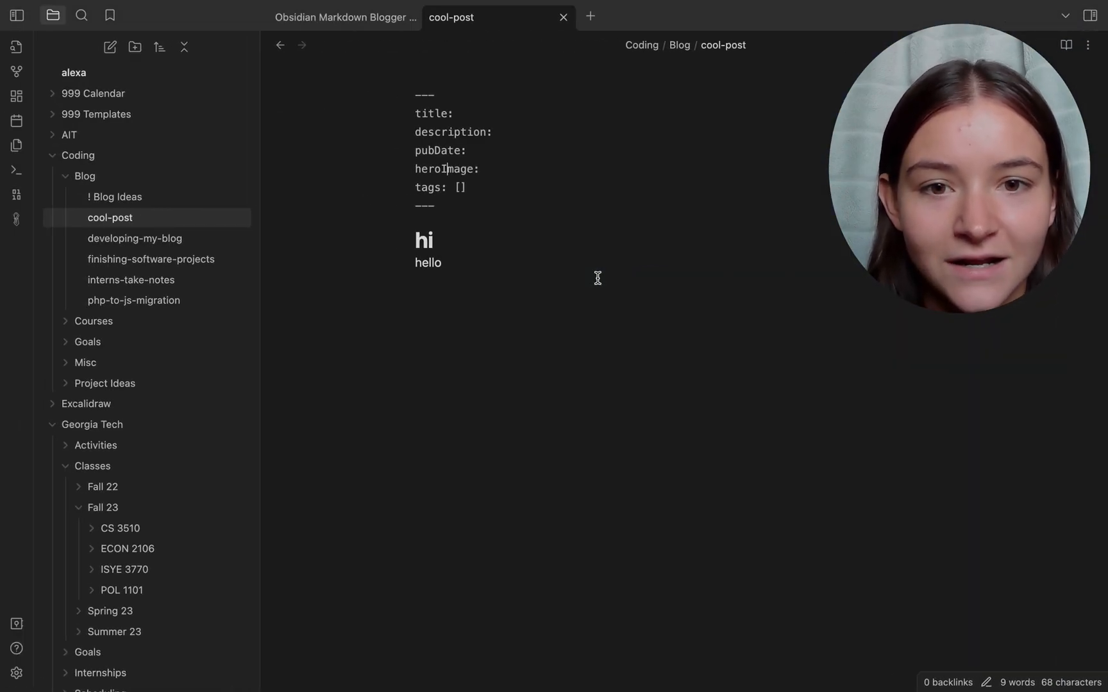
mouse_move(107, 225)
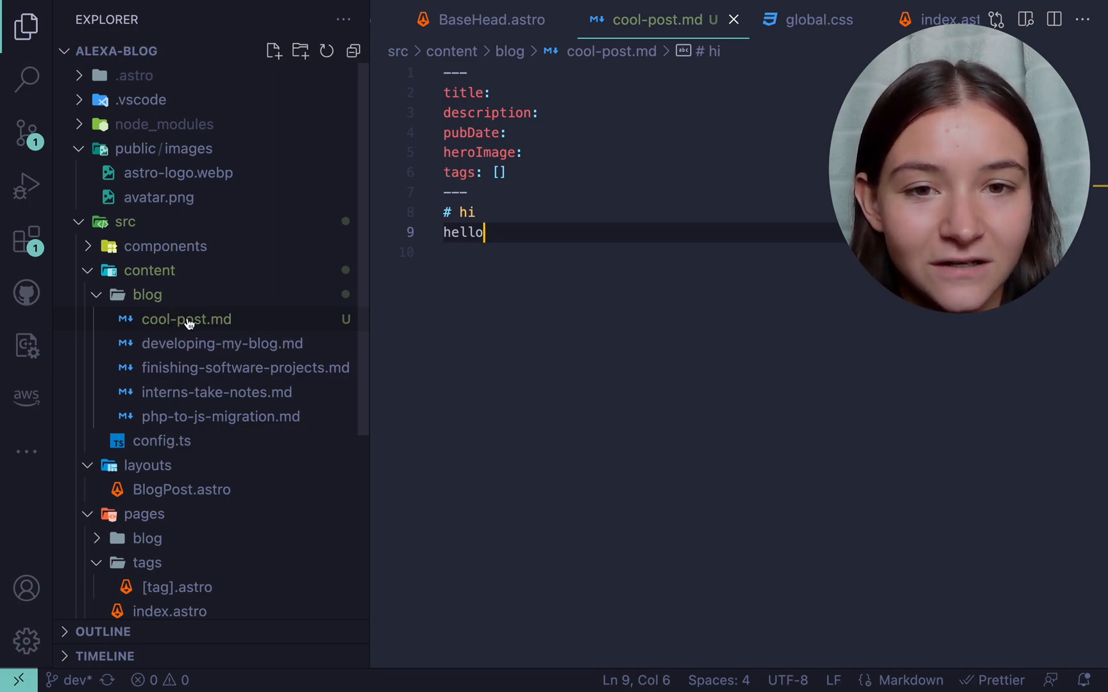
mouse_move(184, 328)
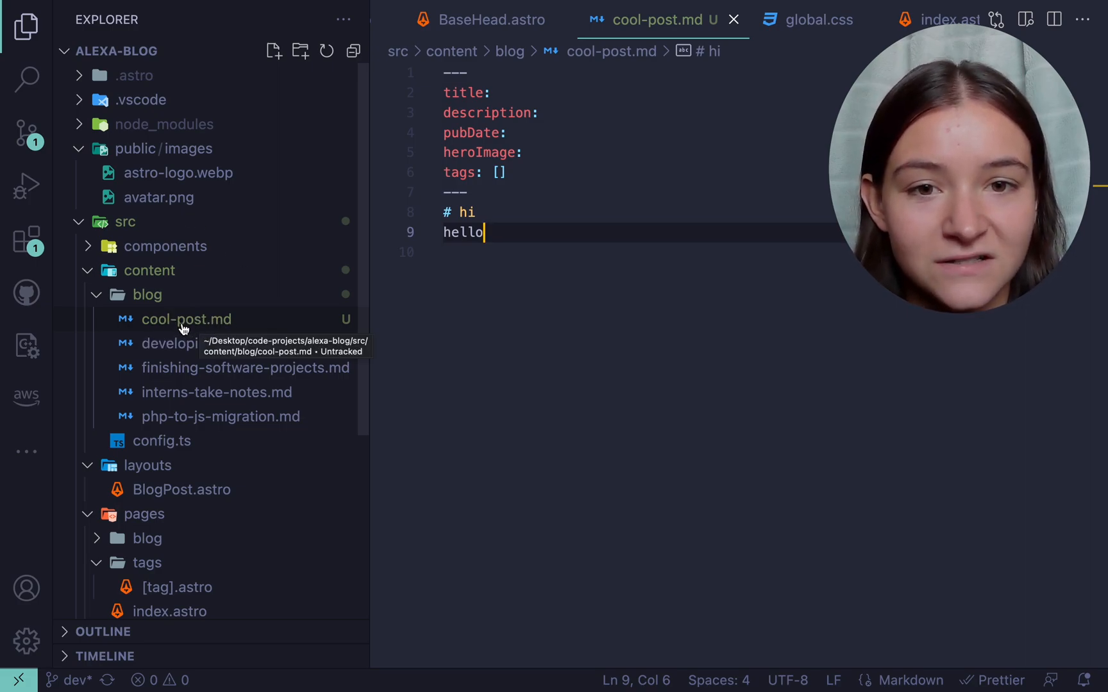
mouse_move(523, 285)
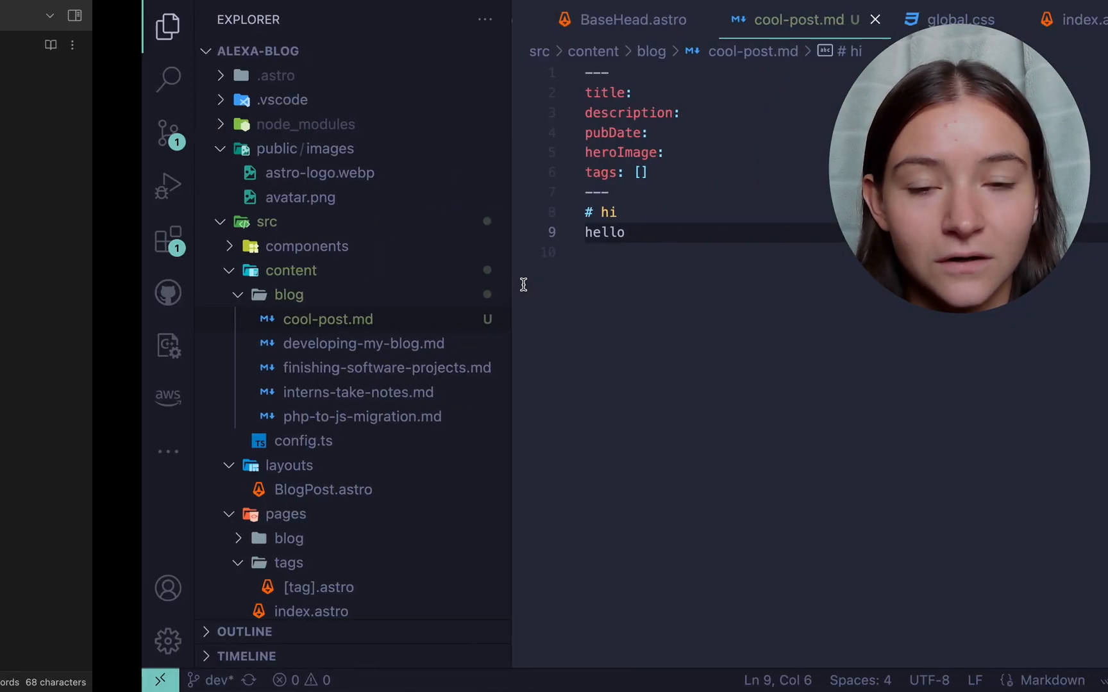
Step: Load the plugin's GitHub repository page in the browser
key("Enter")
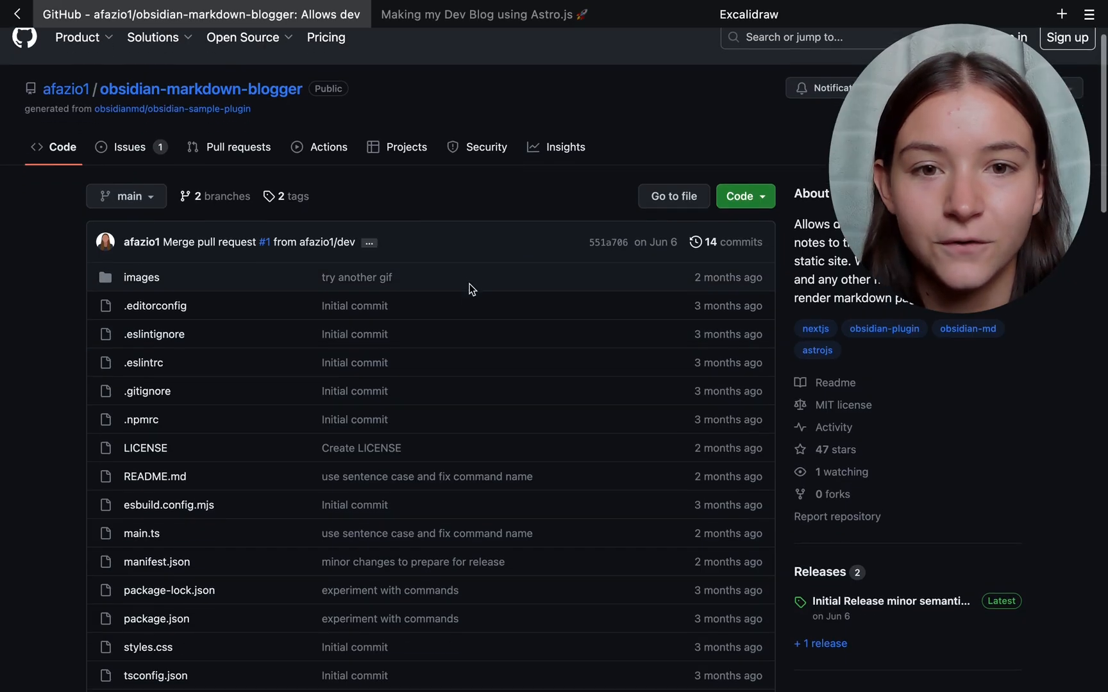
Step: Scroll the obsidian-markdown-blogger repository's file list and open main.ts
scroll("down", 3)
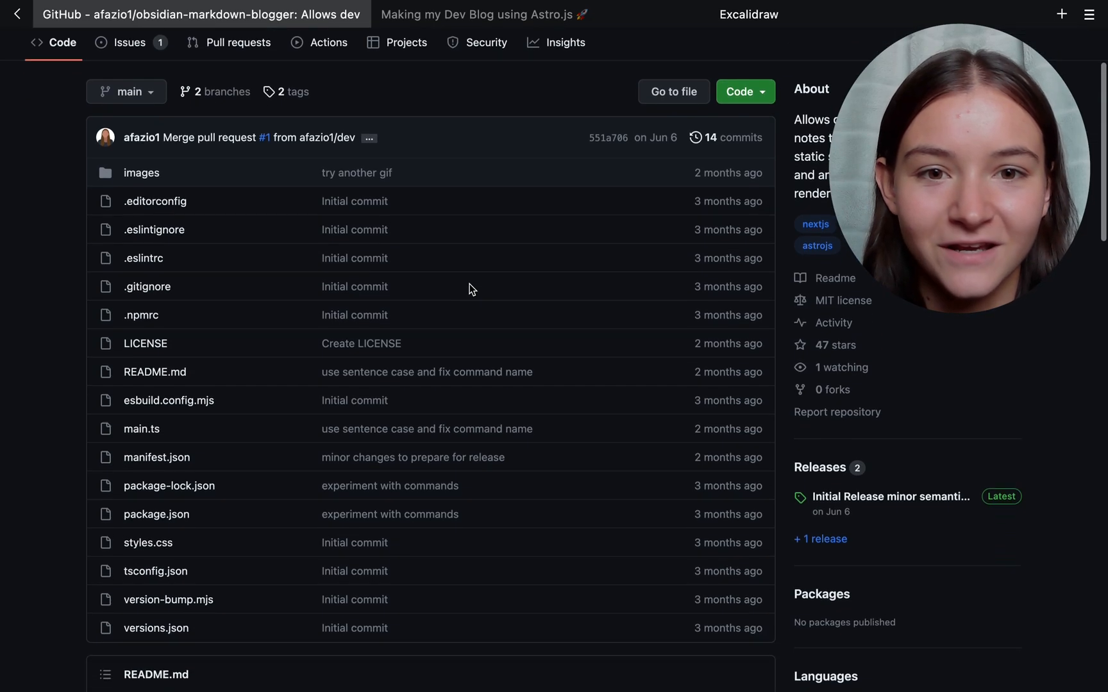
scroll("down", 3)
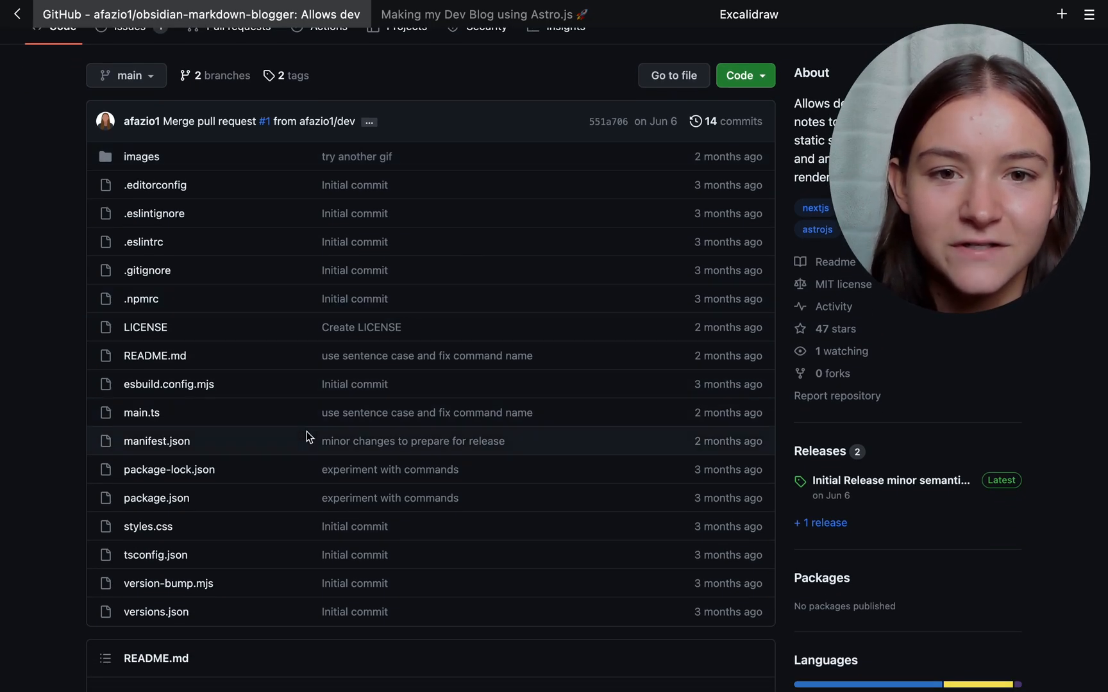
scroll("down", 3)
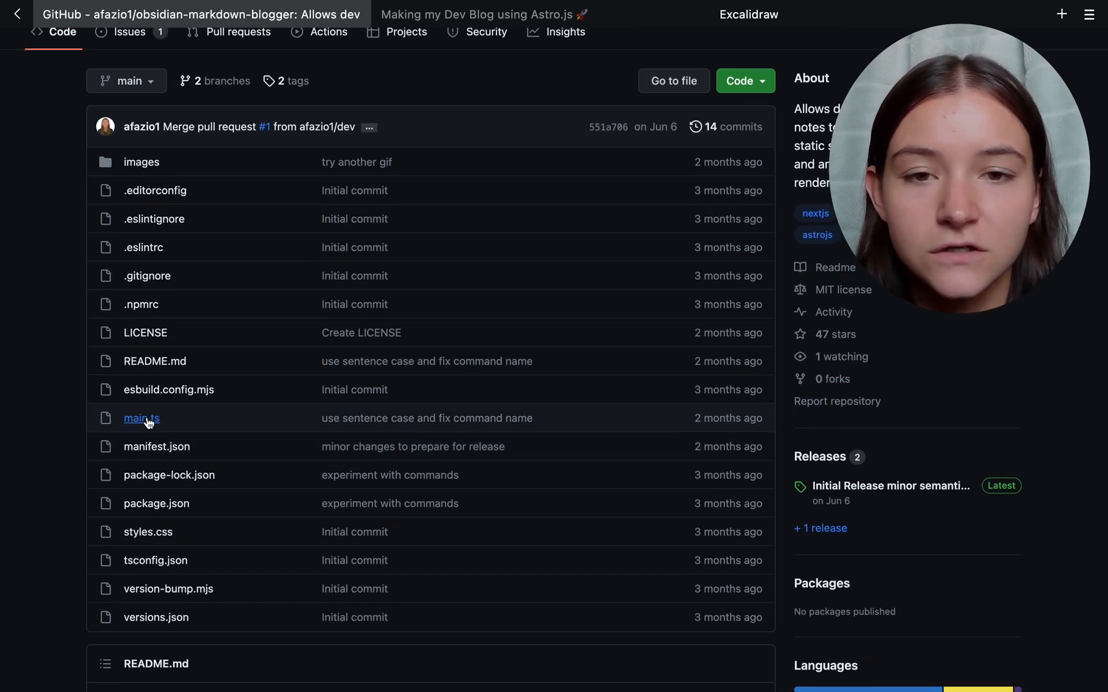
left_click(141, 418)
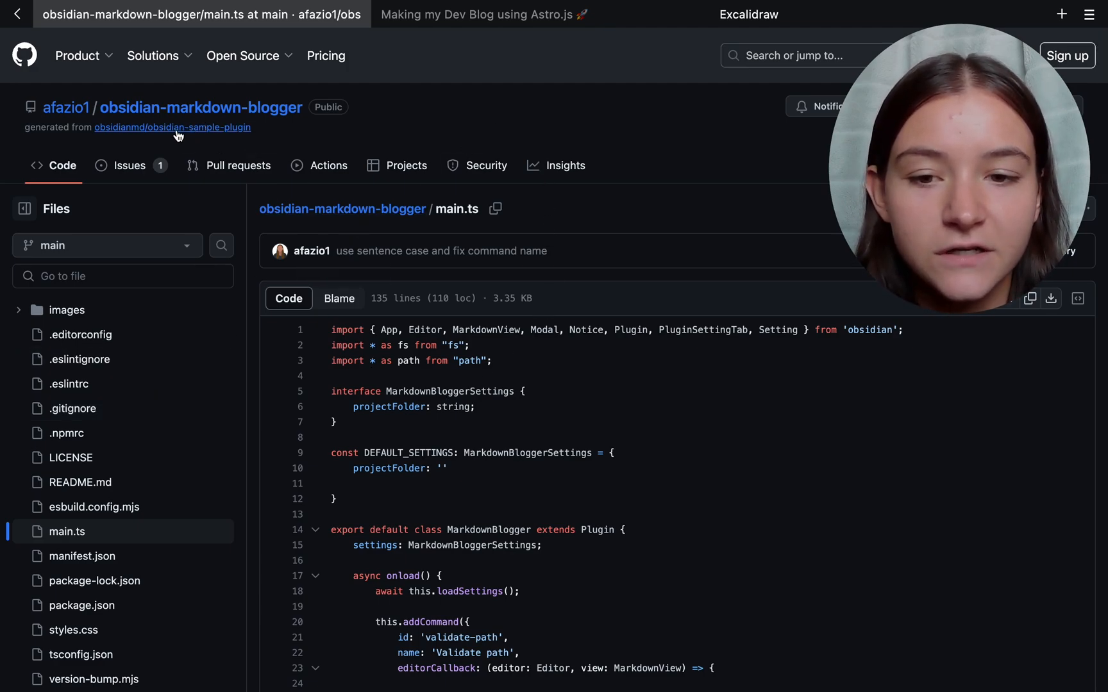
mouse_move(544, 265)
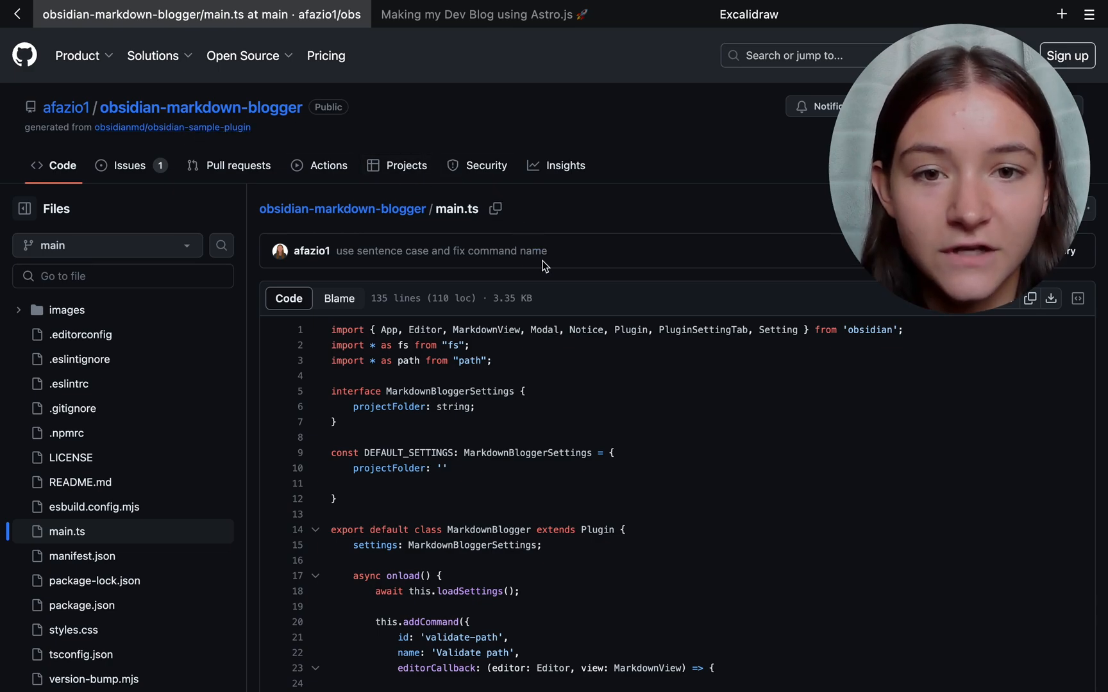
Step: Read through main.ts's push and pull commands, highlighting the line that sets the pulled file into the editor
scroll("down", 3)
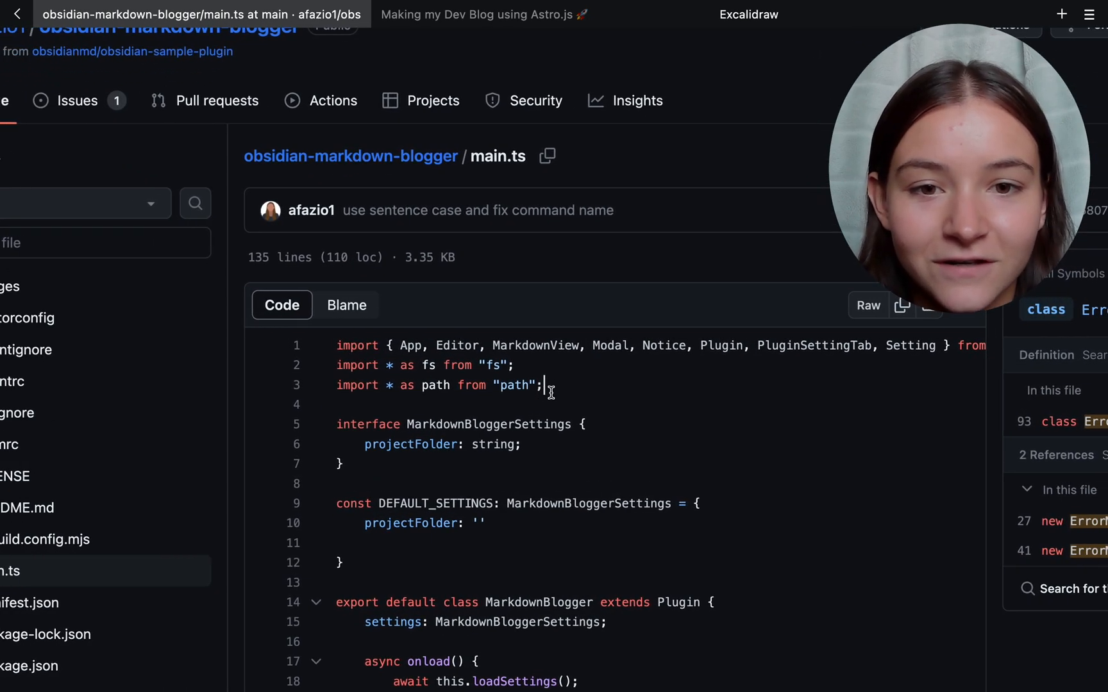
scroll("down", 3)
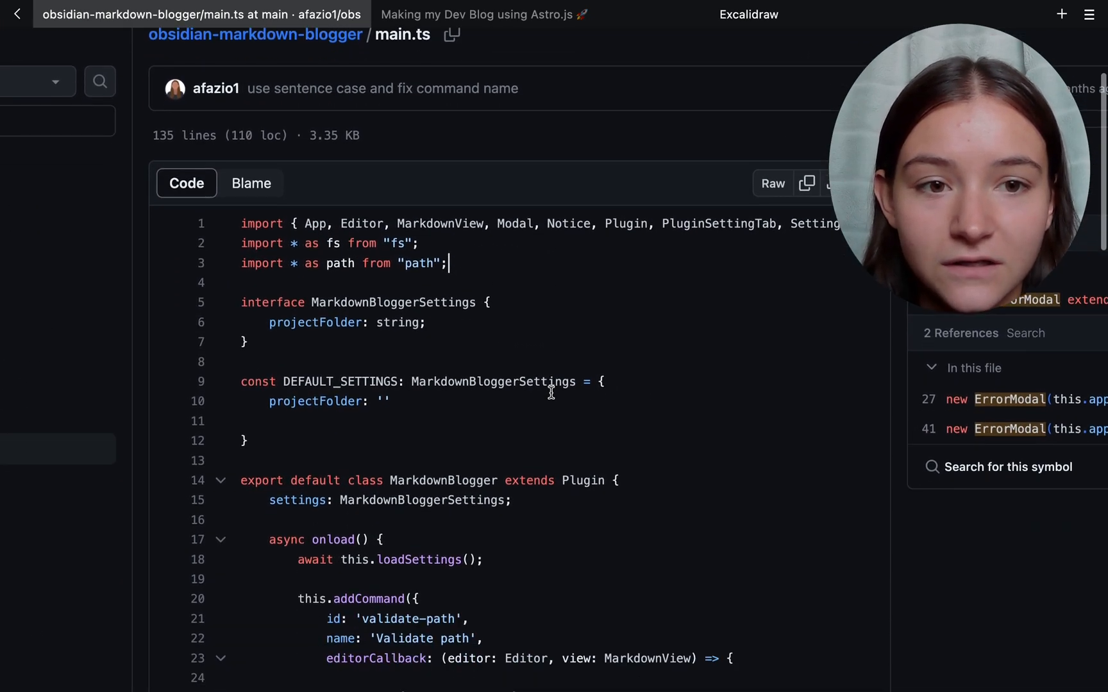
scroll("down", 3)
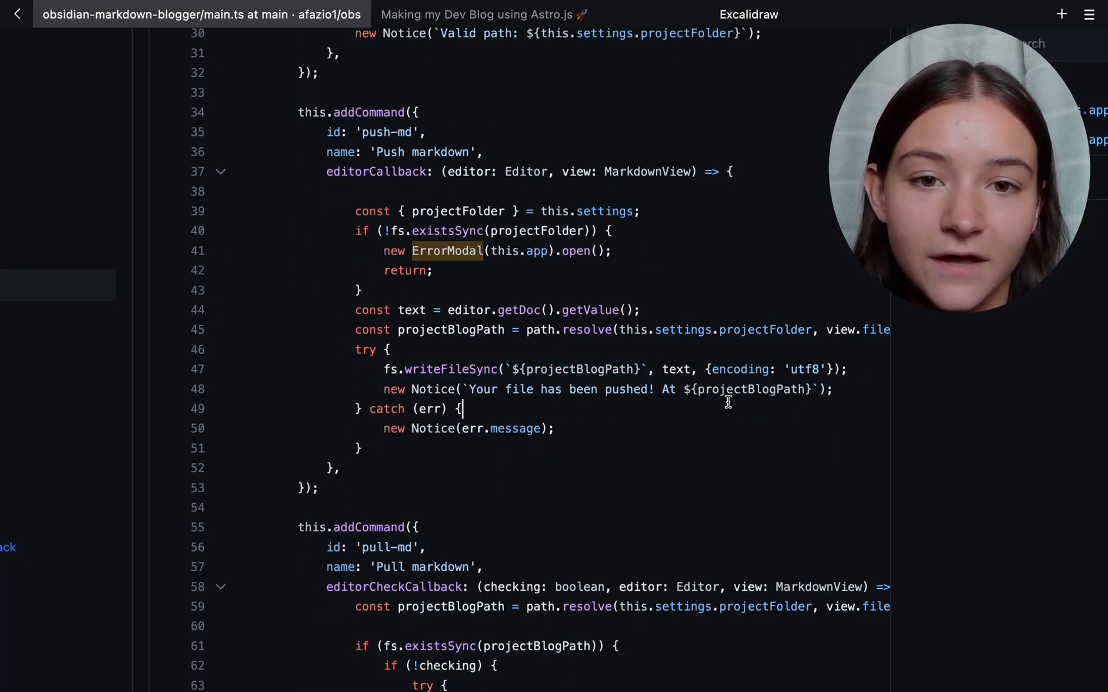
scroll("down", 3)
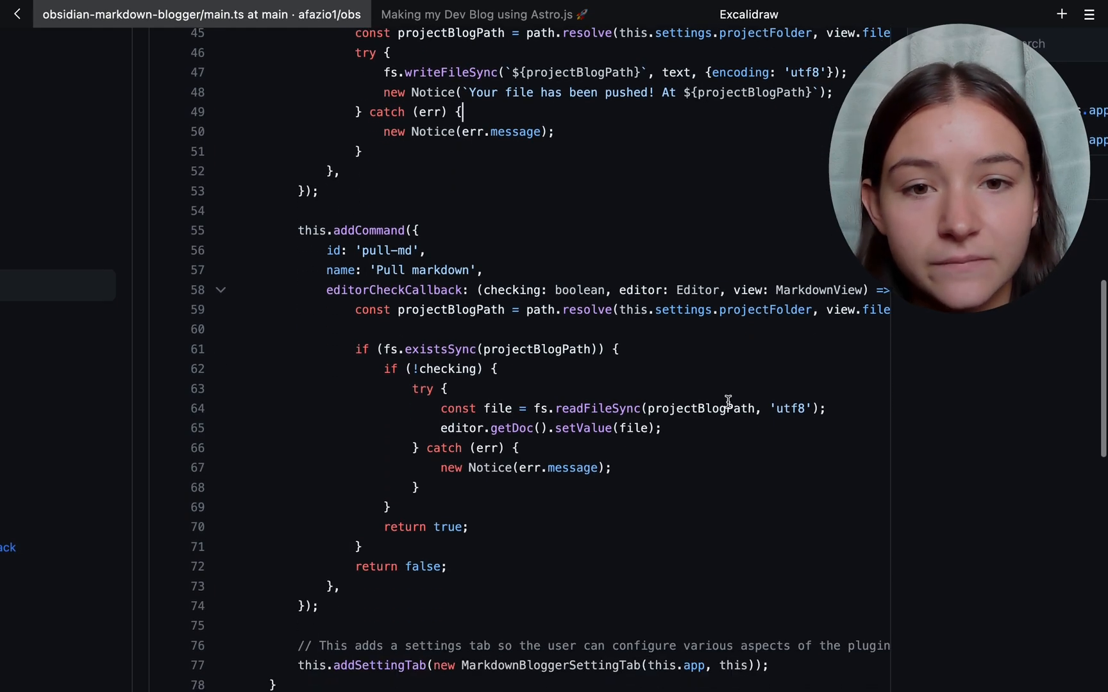
left_click_drag(439, 427, 662, 427)
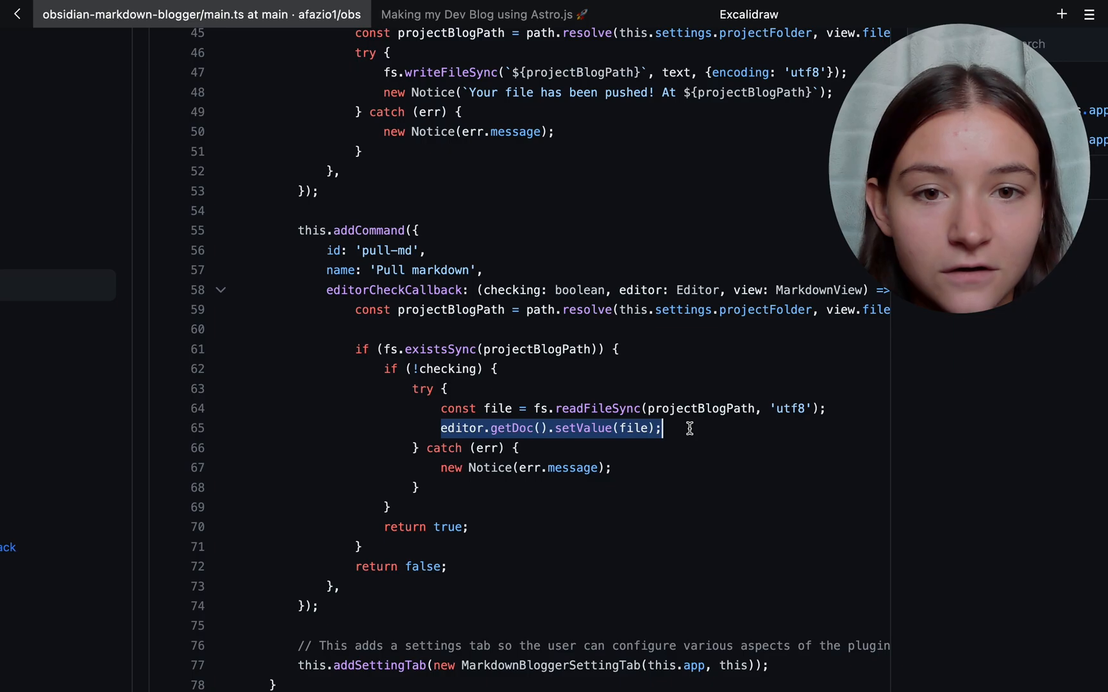
scroll("down", 3)
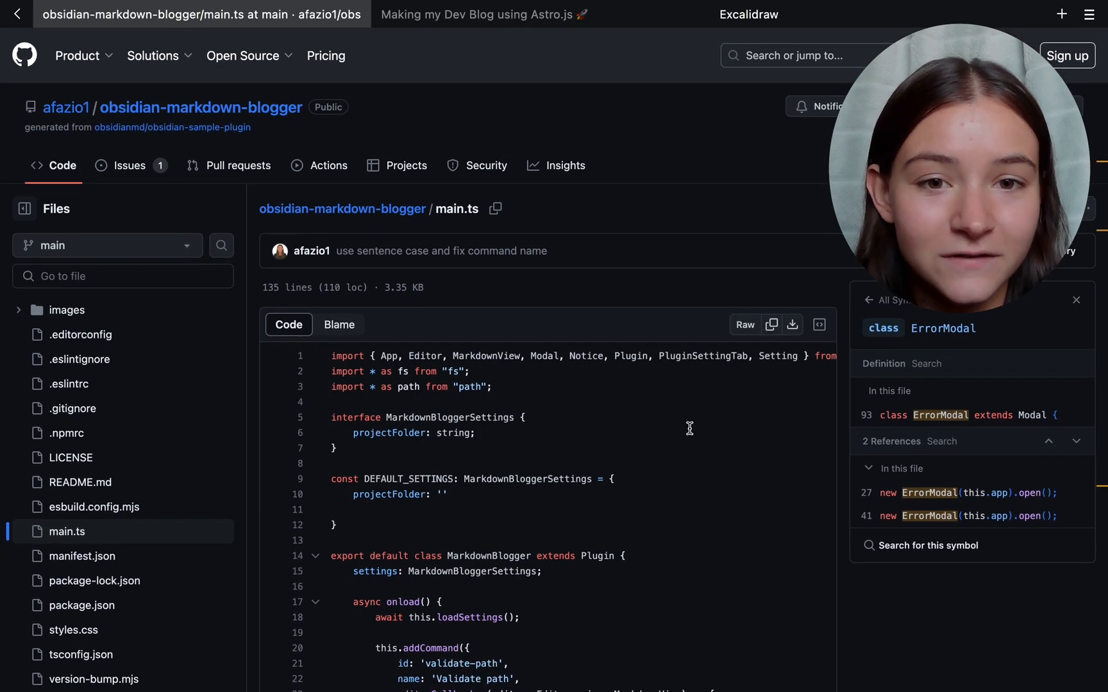
mouse_move(343, 214)
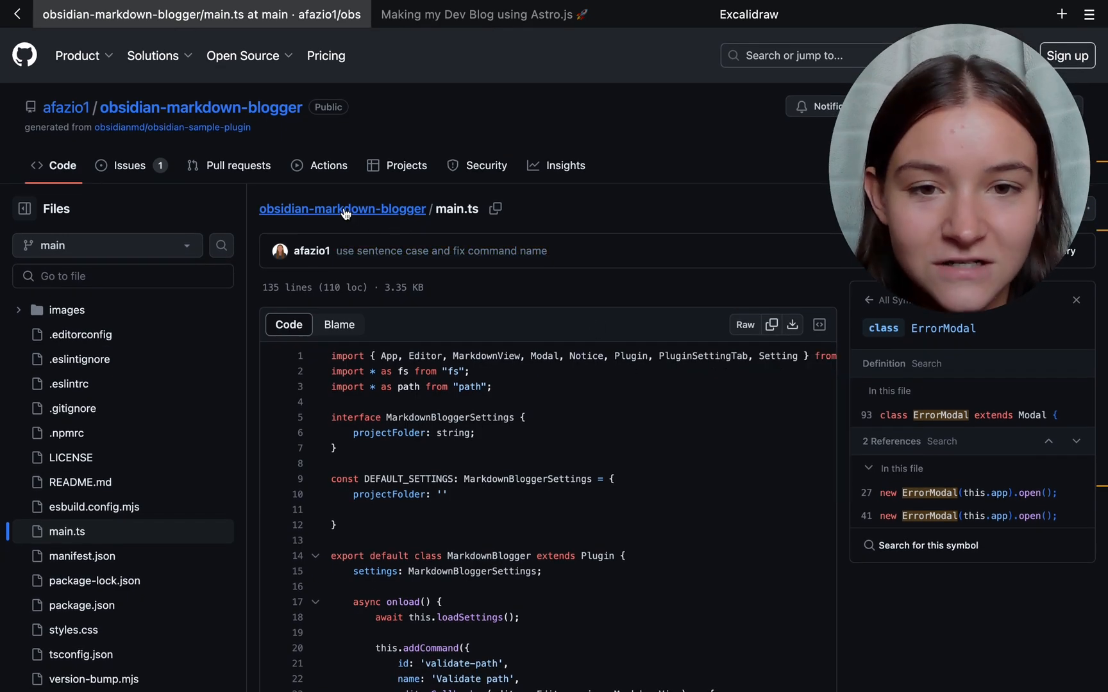
left_click(64, 105)
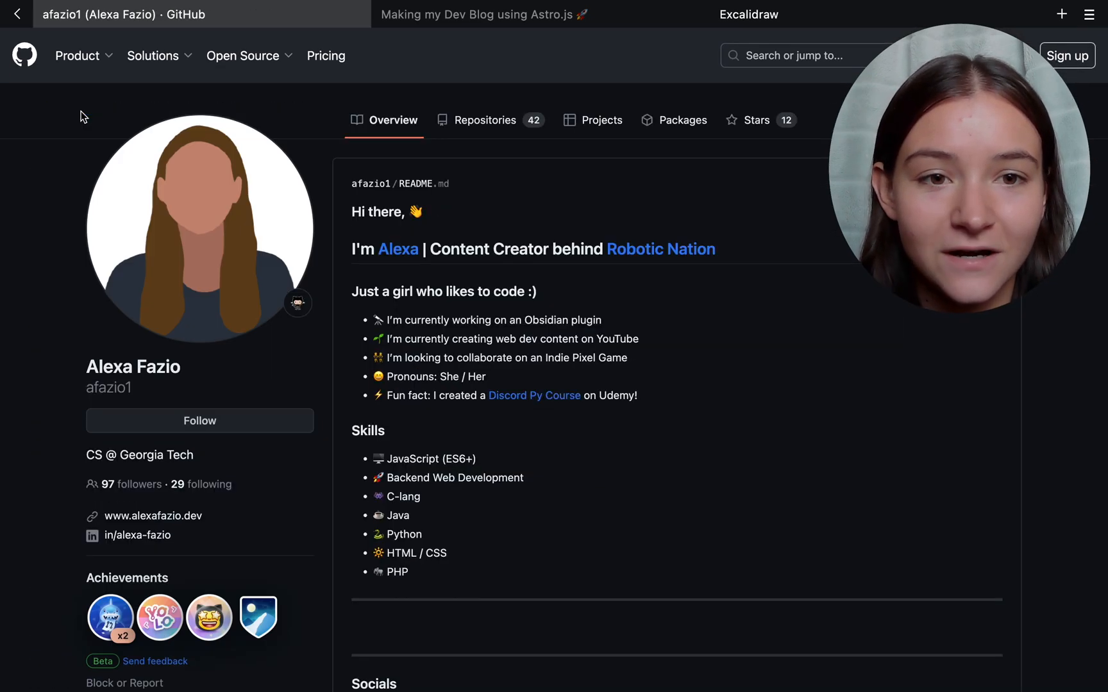
scroll("down", 3)
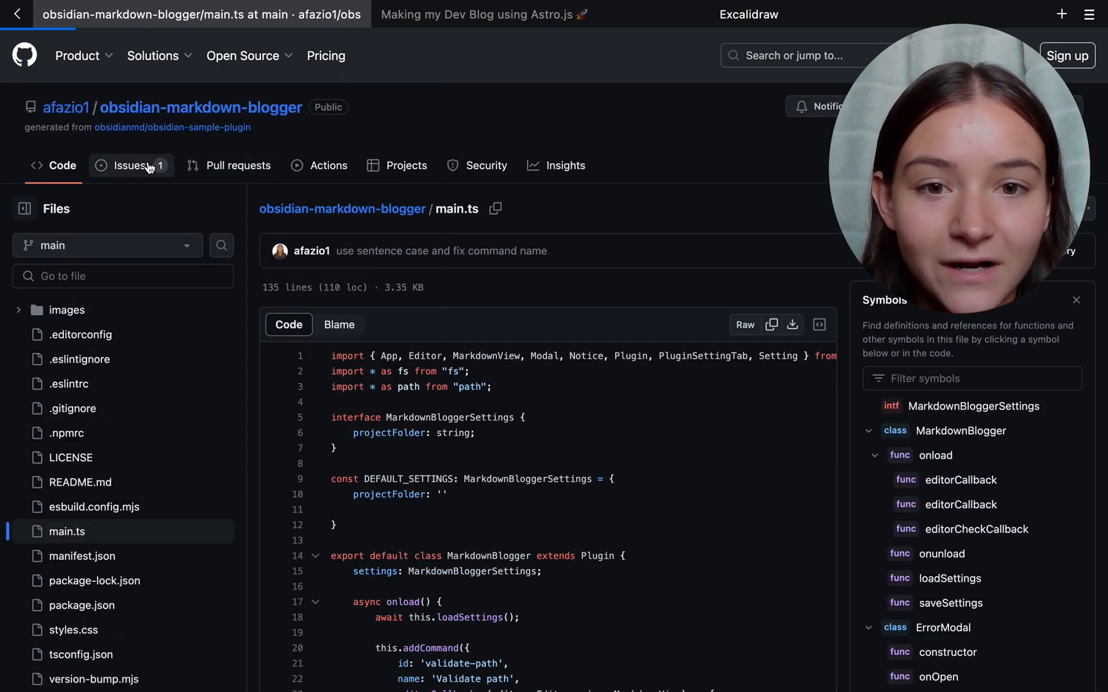
Step: Browse the repository's Issues, read issue #2 on subfolder pushes, check Projects, then return to Code
left_click(127, 166)
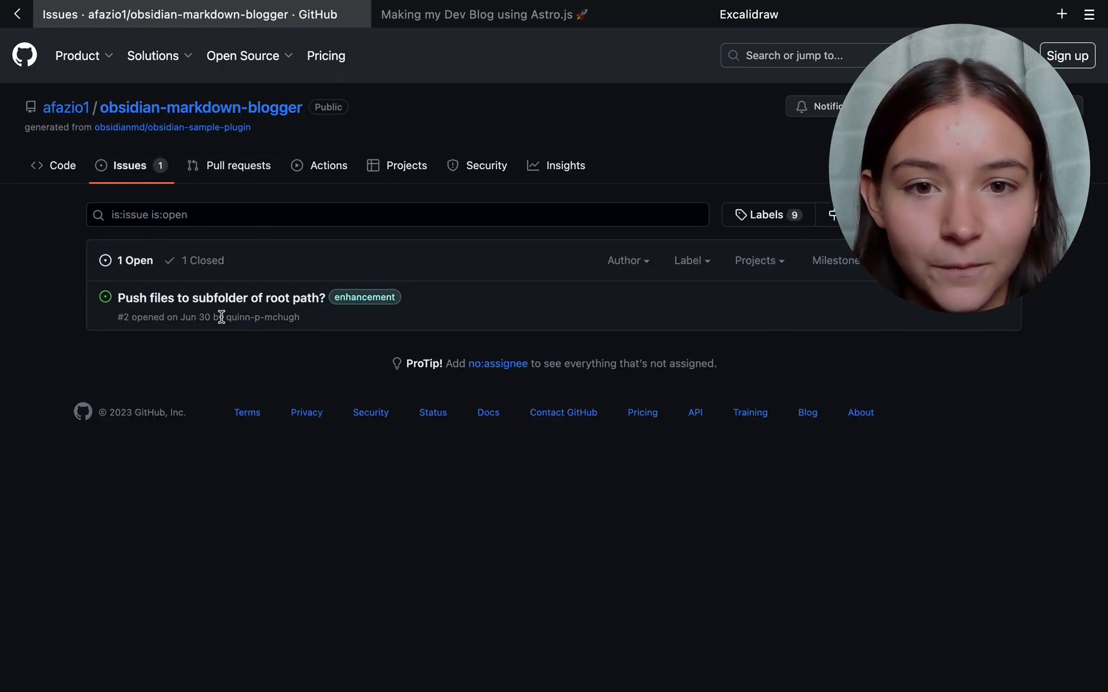
left_click(222, 297)
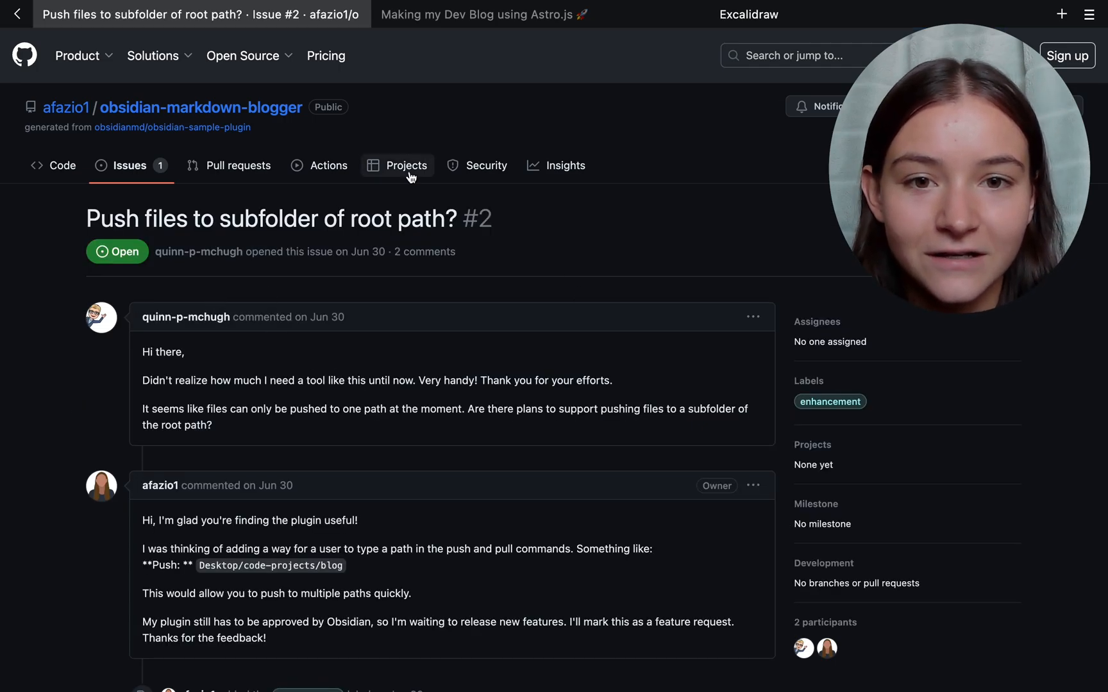
left_click(406, 165)
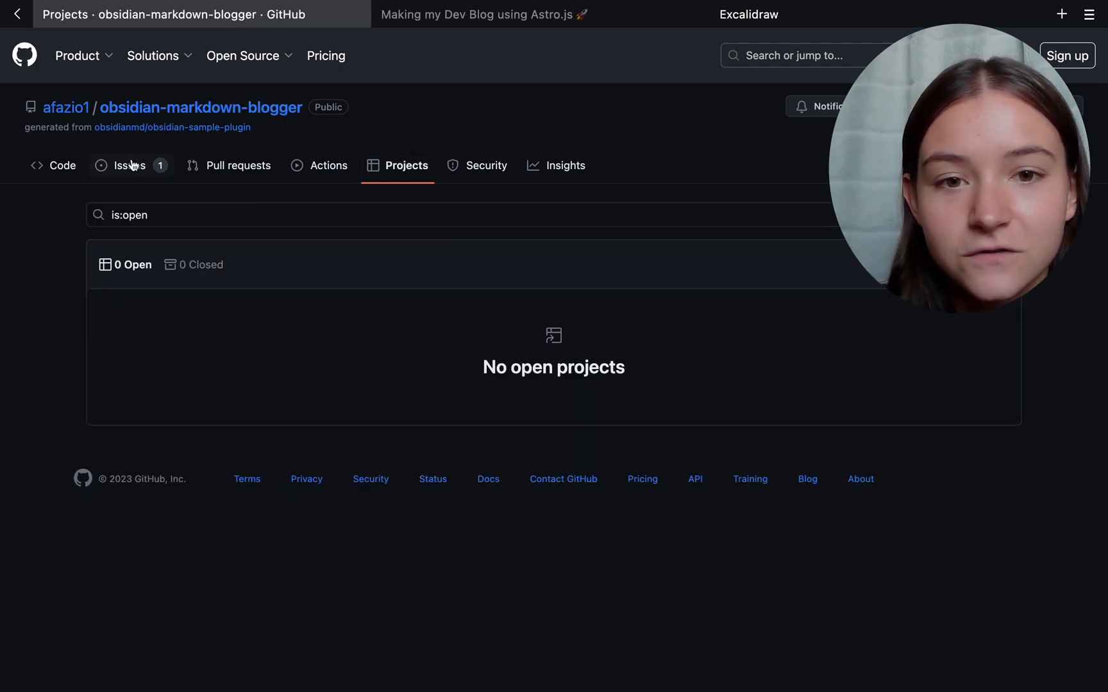
left_click(201, 107)
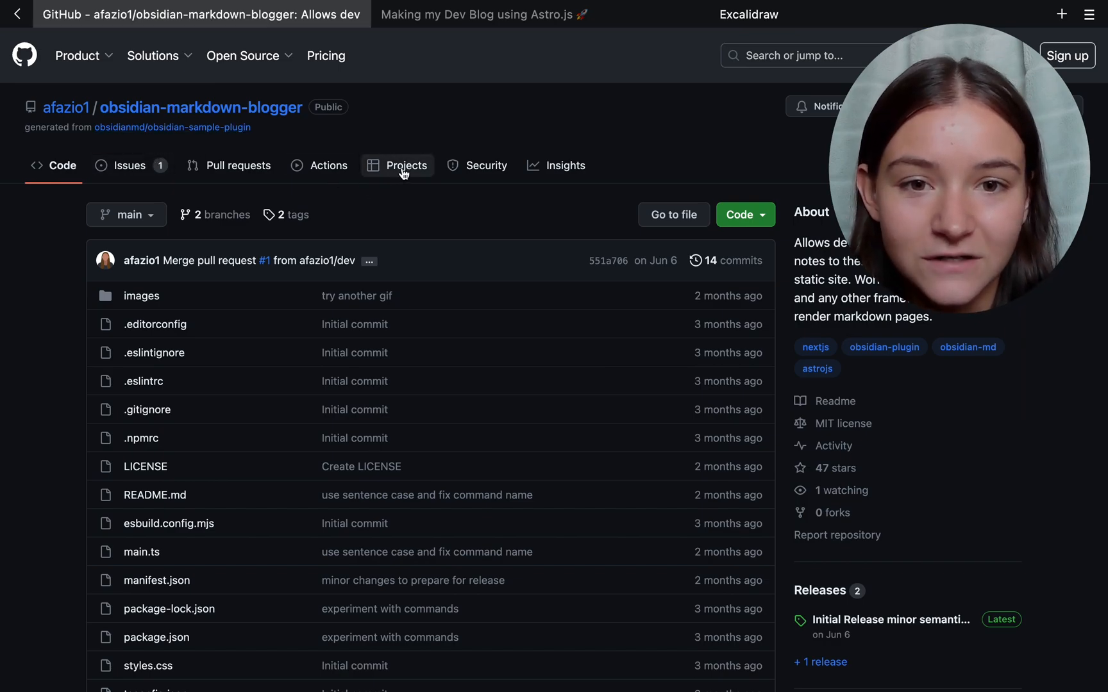
scroll("down", 3)
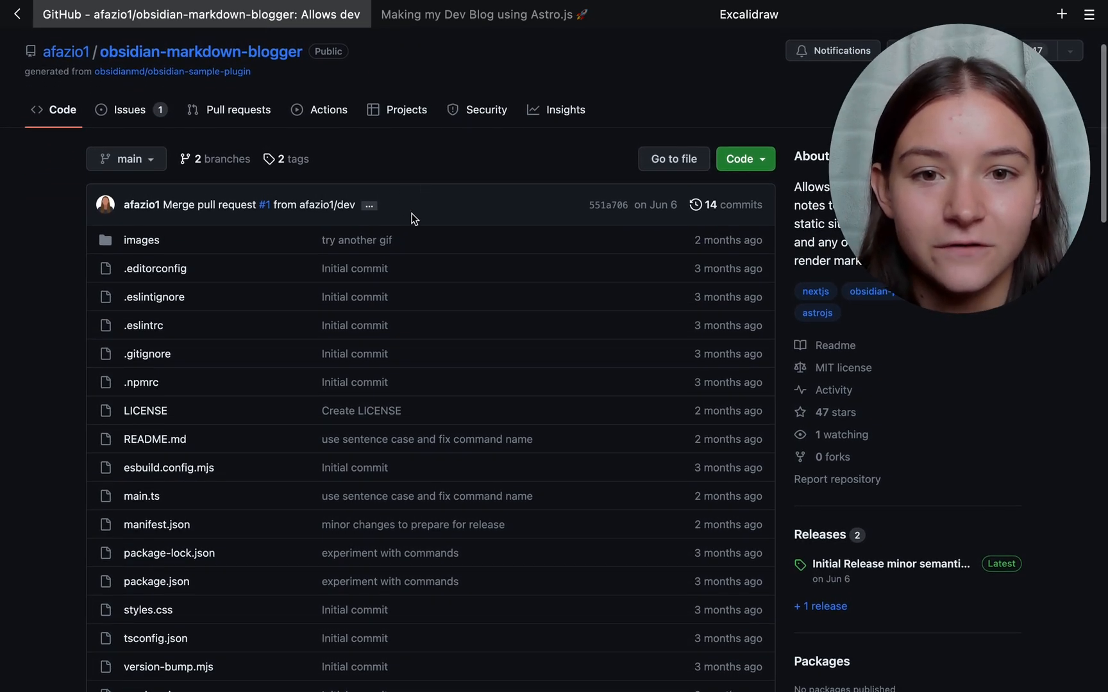